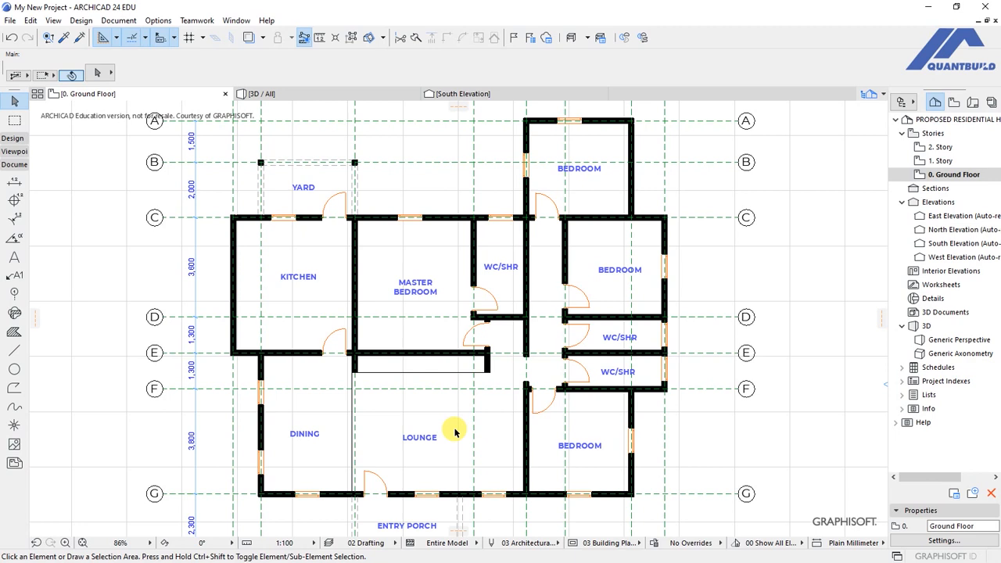
pyautogui.moveTo(476, 333)
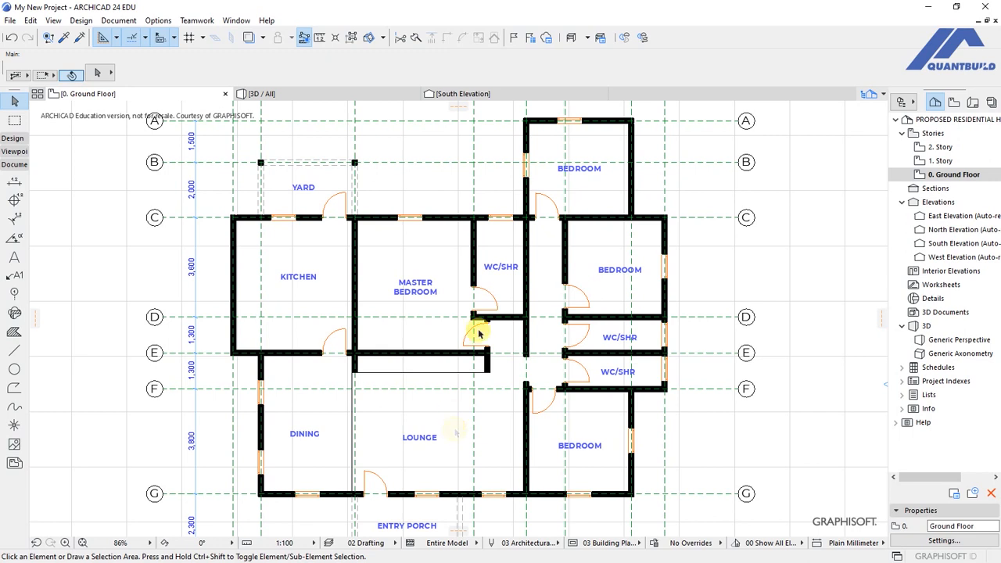
pyautogui.moveTo(492, 282)
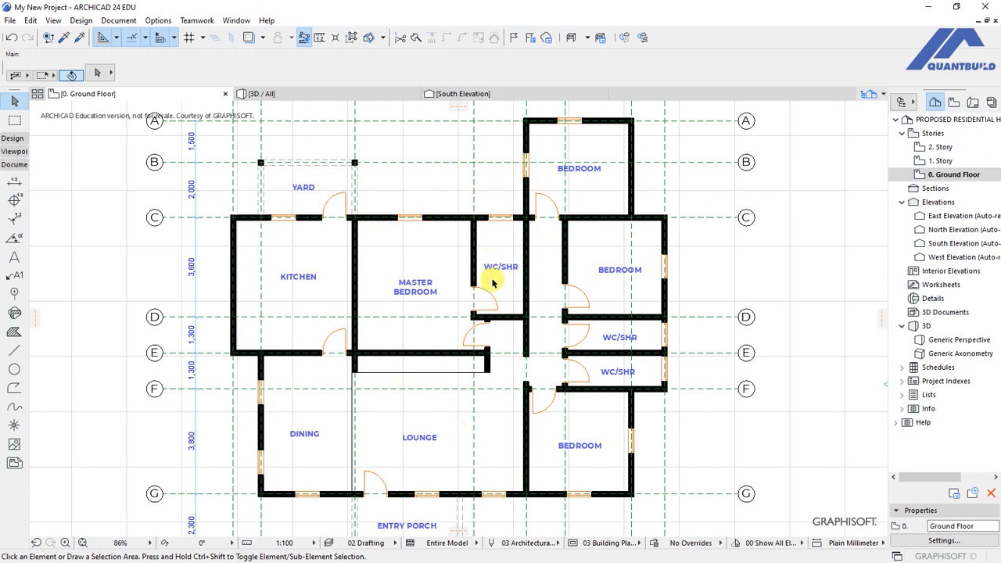
pyautogui.moveTo(494, 181)
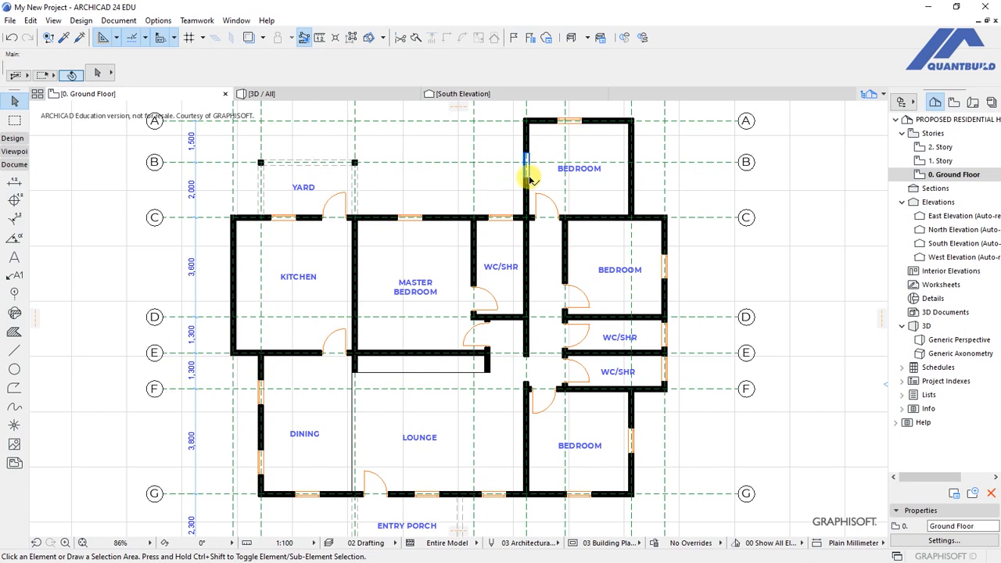
# - Shift-select the upper bedroom's two windows, completing the set of five ground-floor windows
pyautogui.click(560, 121)
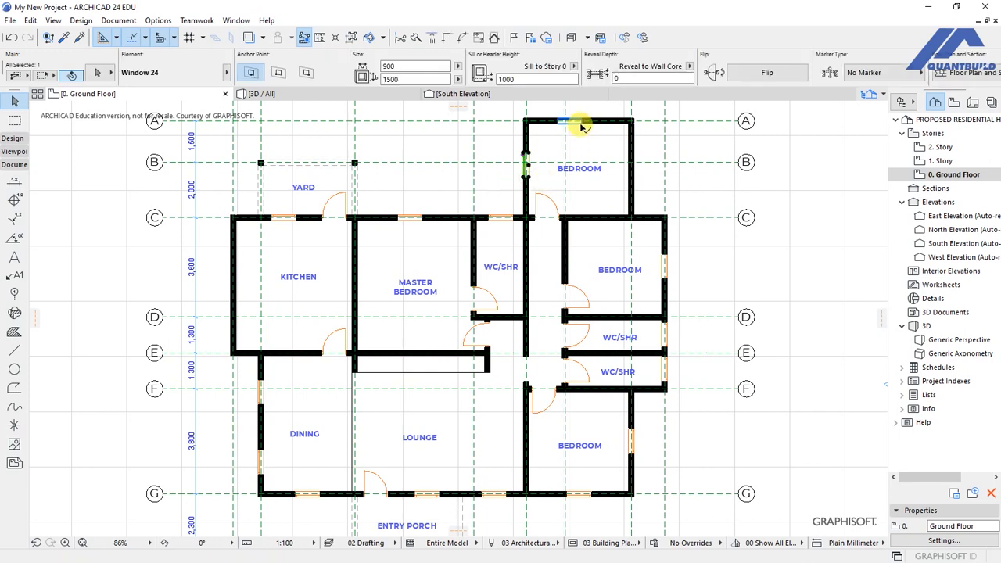
pyautogui.click(563, 121)
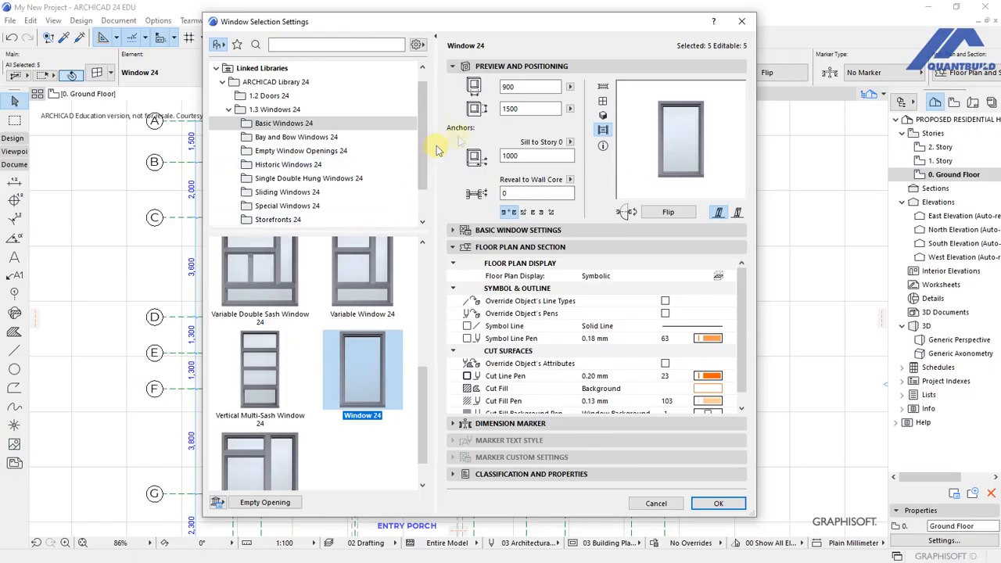
pyautogui.moveTo(450, 173)
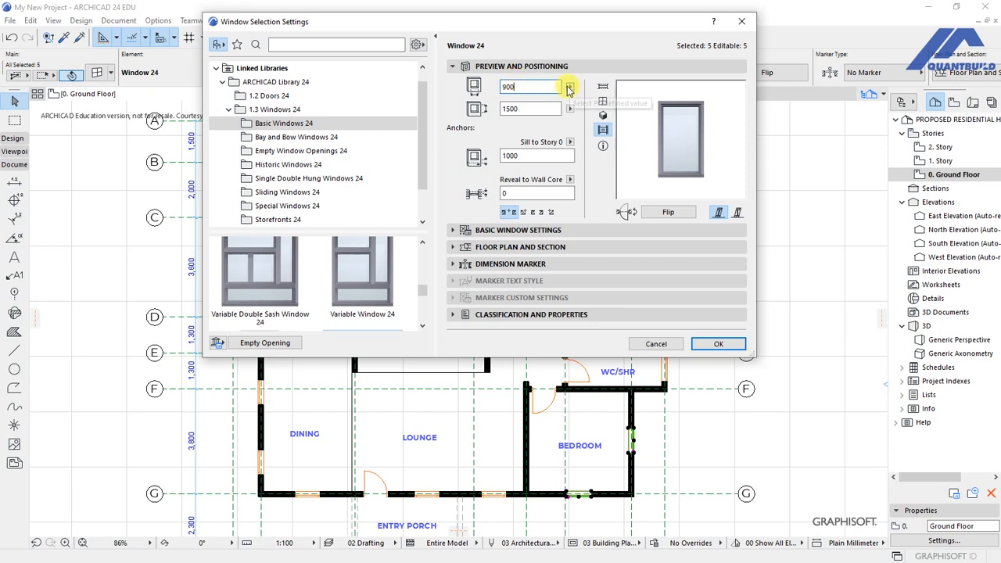
# - Check the width presets and preview the 900 × 1500 window in elevation and 3D
pyautogui.click(530, 109)
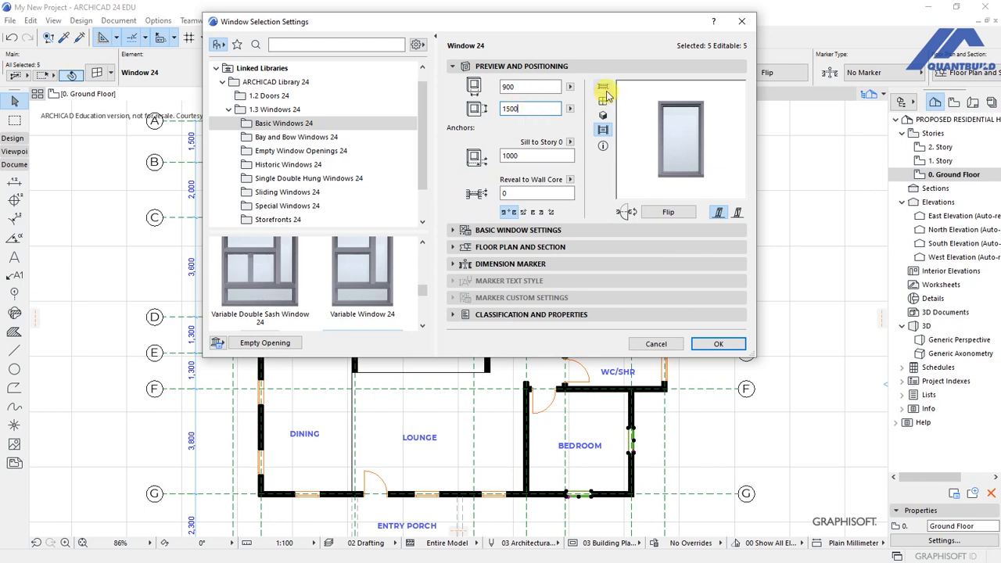
pyautogui.click(602, 104)
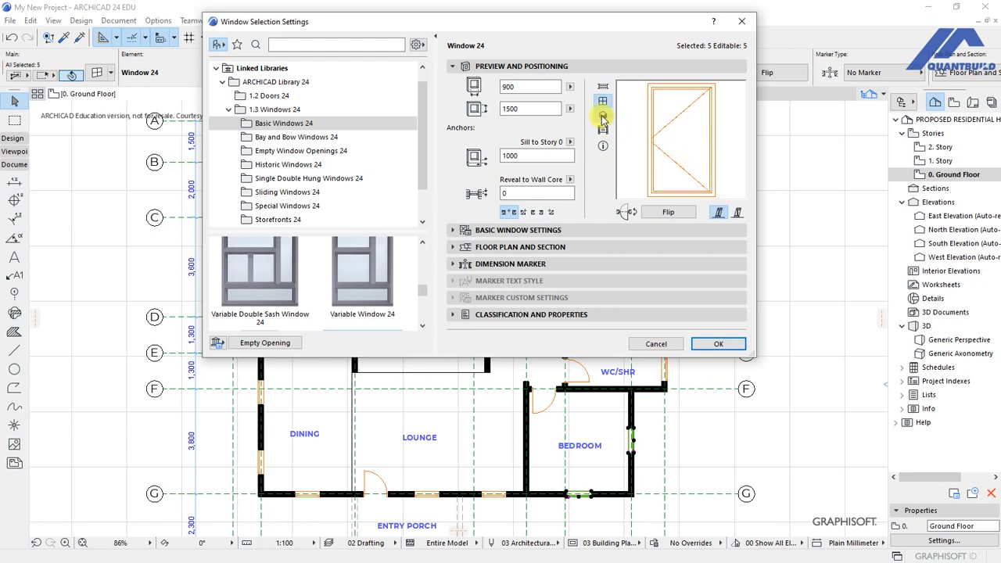
pyautogui.click(601, 117)
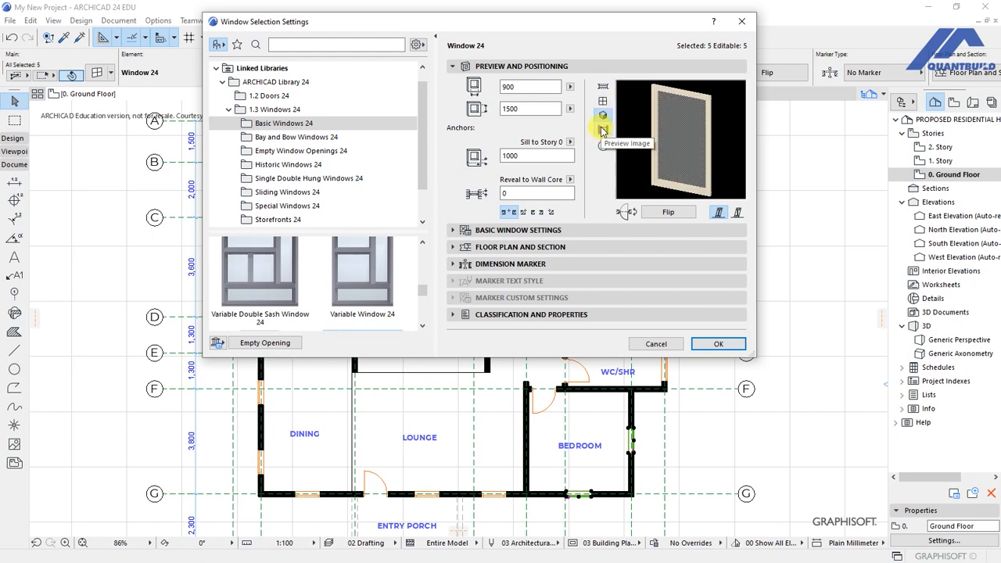
pyautogui.click(602, 129)
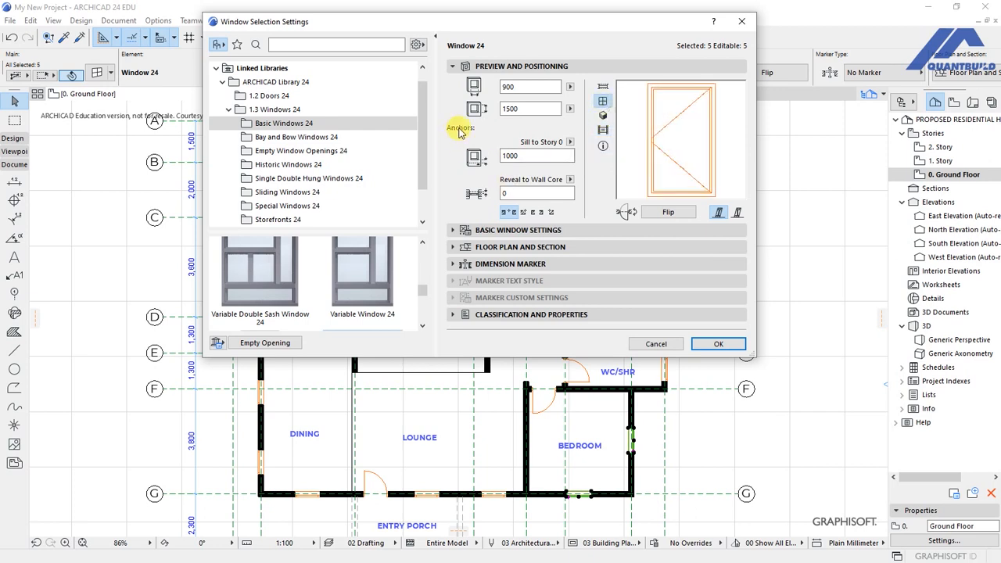
pyautogui.click(533, 156)
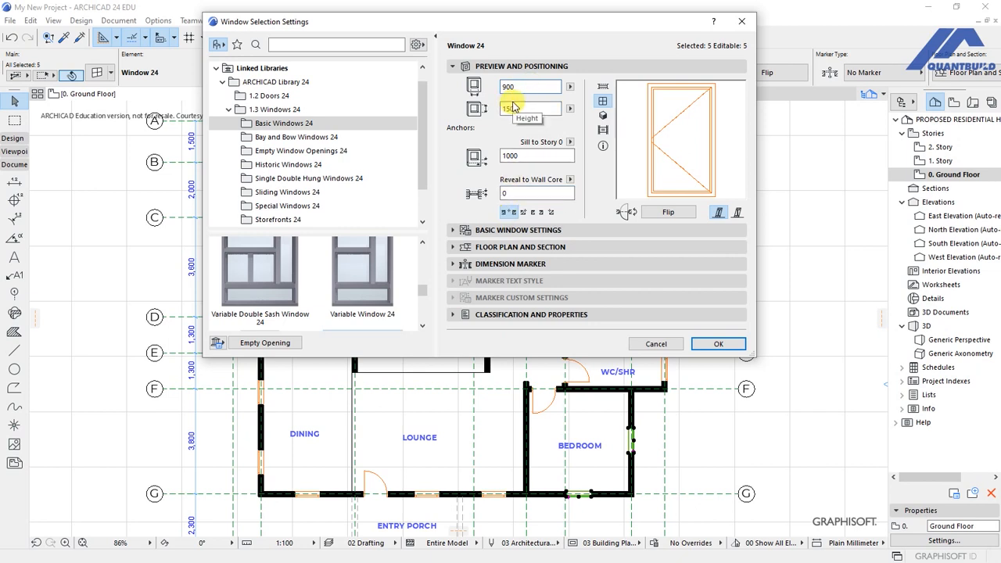
# - Enter width 1500, height 1200 and a 900 sill height for the windows
pyautogui.click(530, 86)
pyautogui.write('1500')
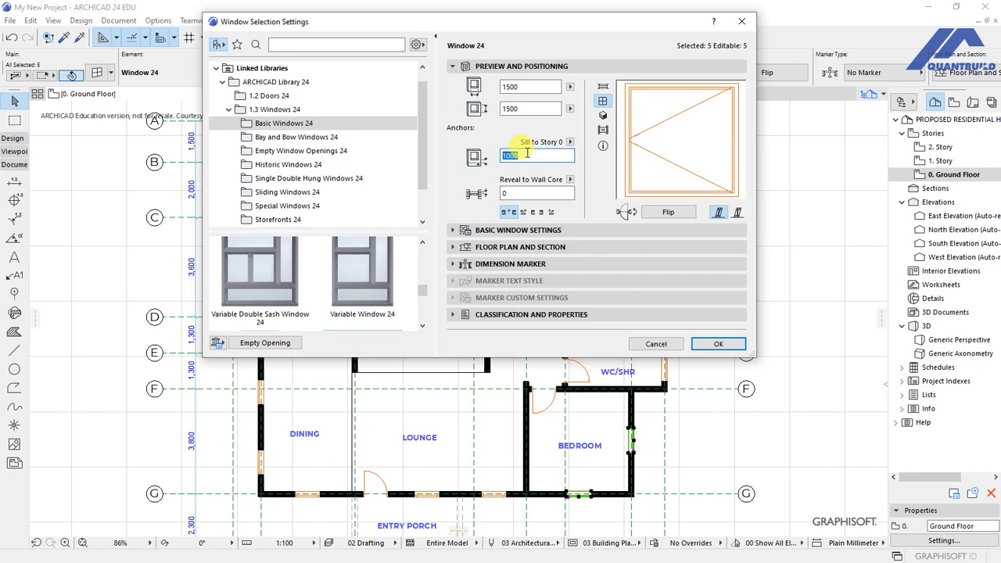
pyautogui.write('900')
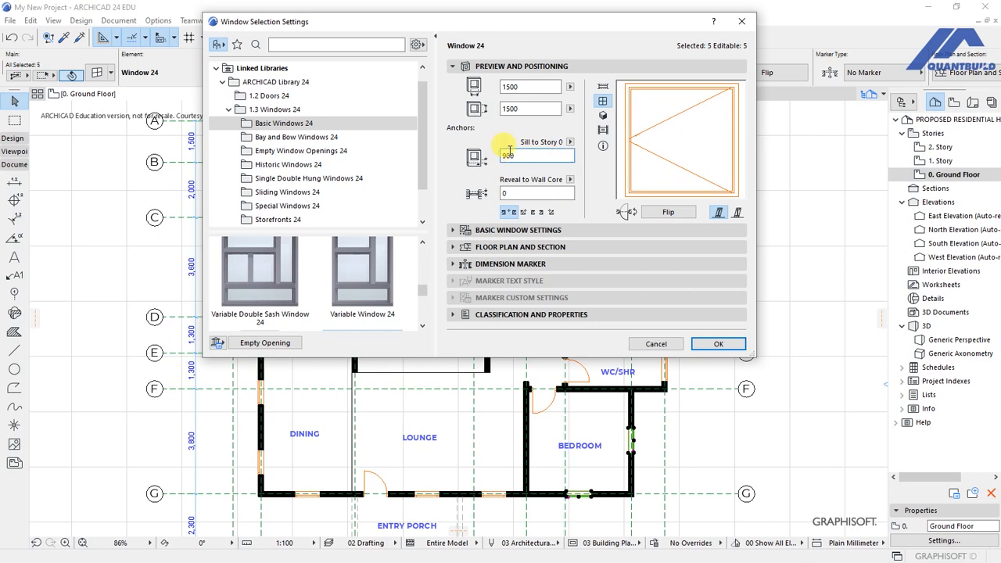
pyautogui.click(531, 108)
pyautogui.write('1200')
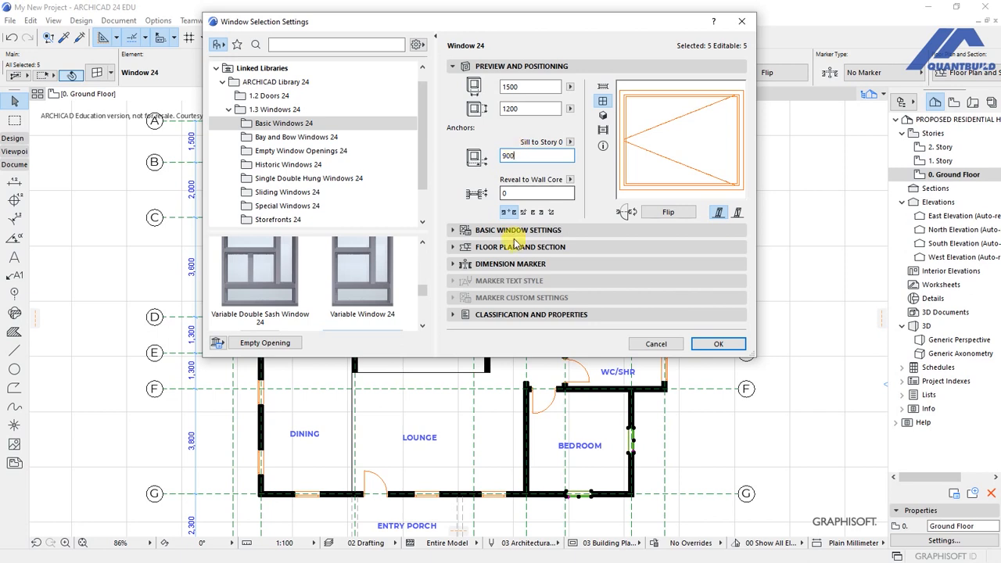
pyautogui.click(519, 229)
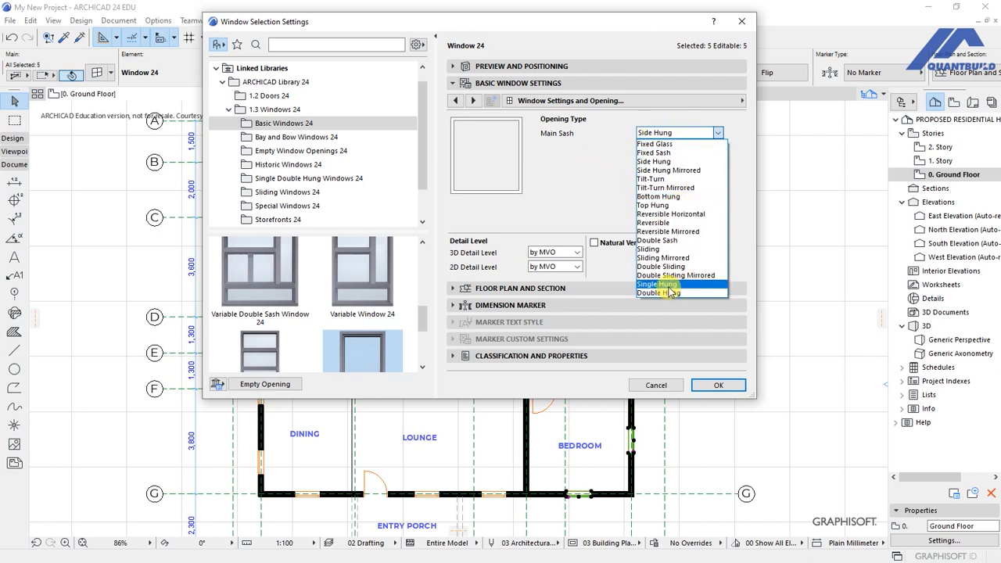
pyautogui.moveTo(598, 174)
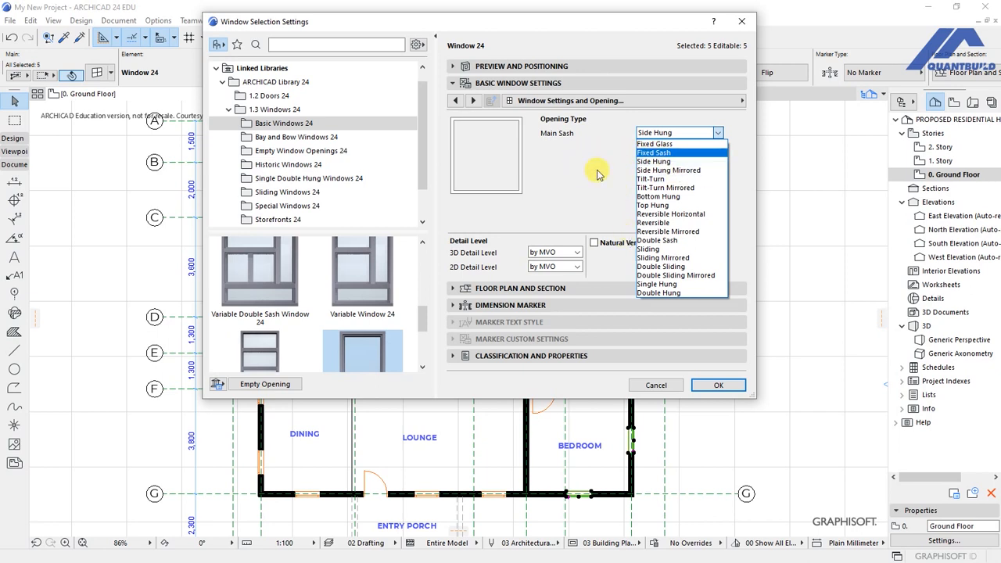
pyautogui.moveTo(667, 169)
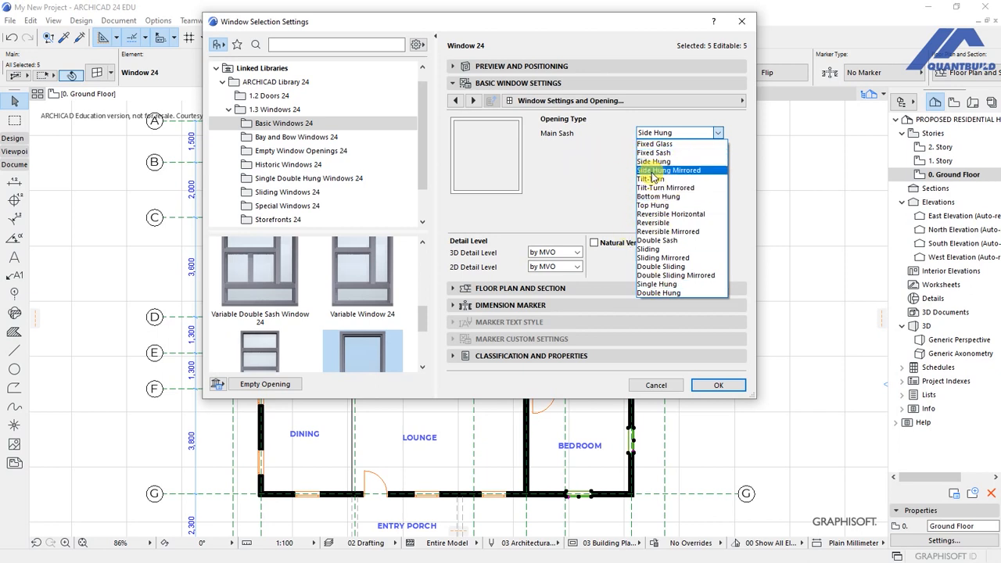
pyautogui.moveTo(672, 296)
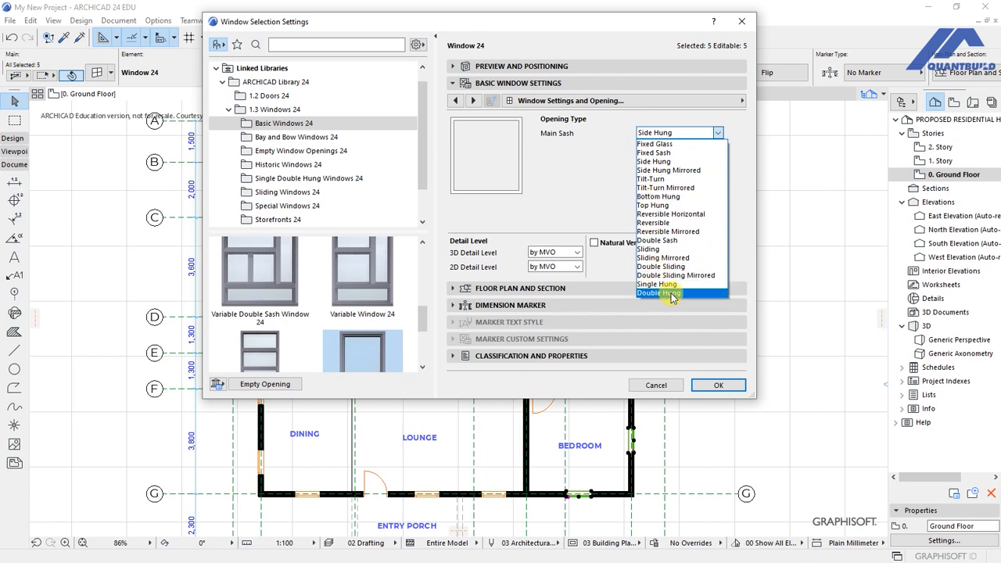
pyautogui.moveTo(655, 152)
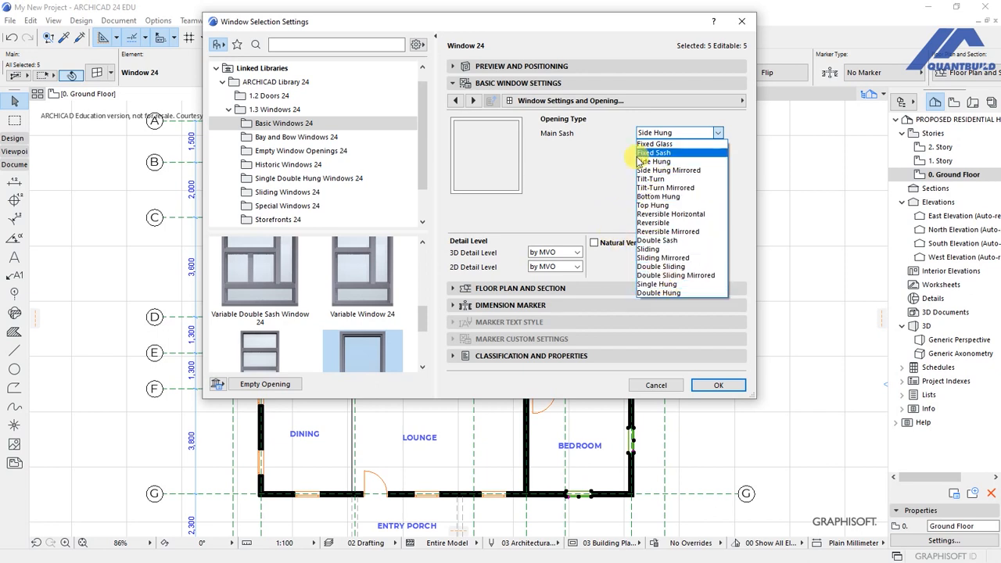
# - Change the main sash opening type from Side Hung to Fixed Sash
pyautogui.click(642, 152)
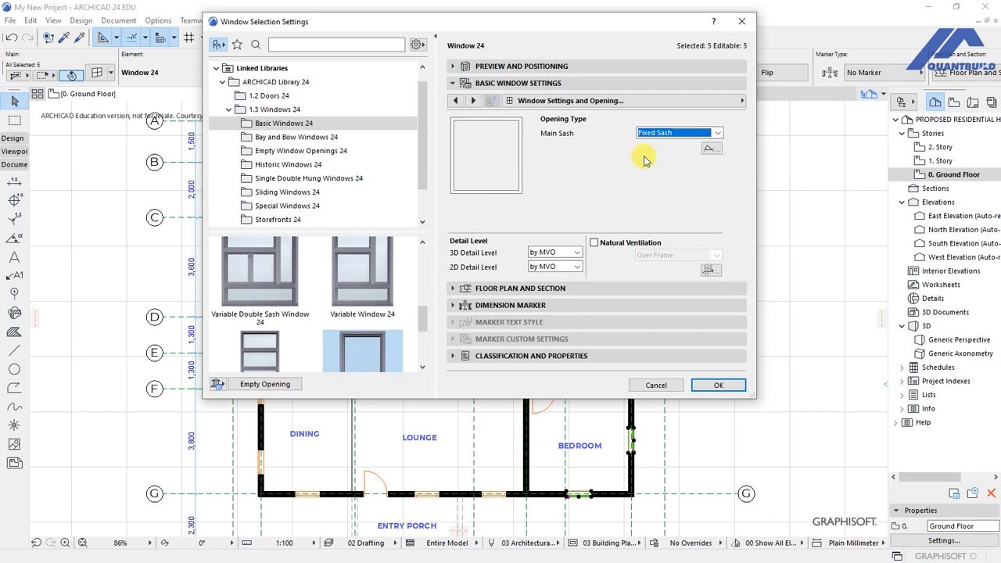
pyautogui.moveTo(633, 163)
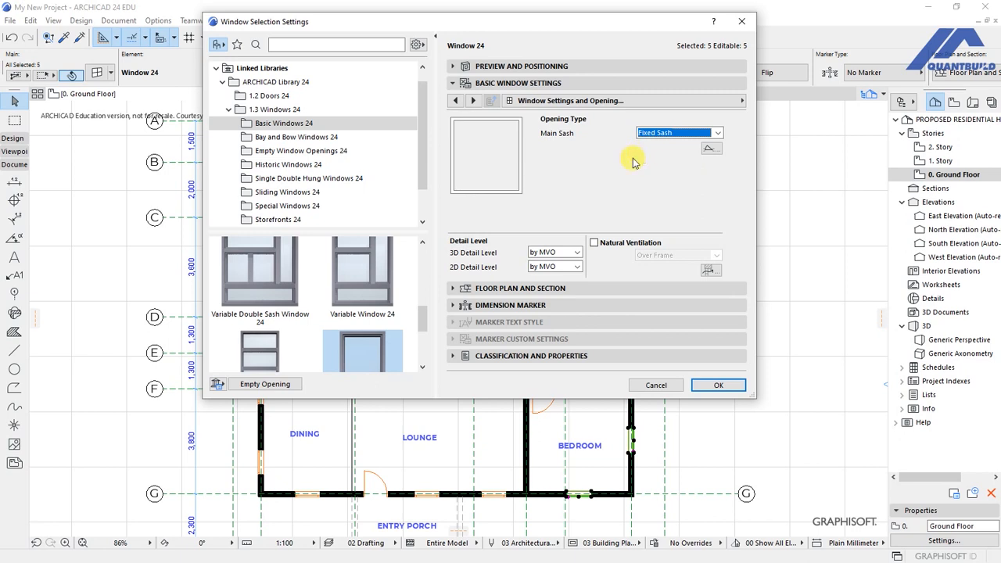
pyautogui.click(740, 100)
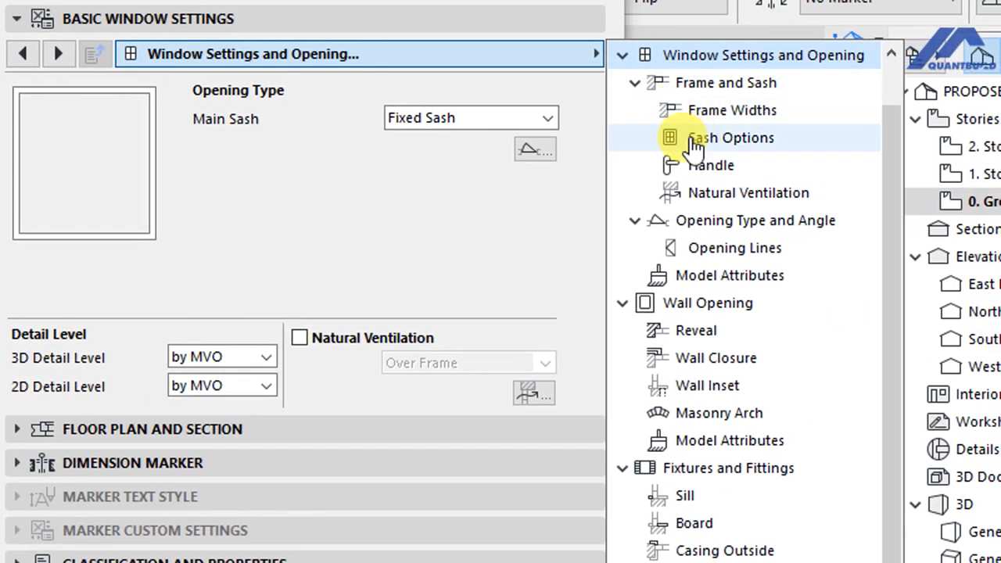
pyautogui.moveTo(699, 394)
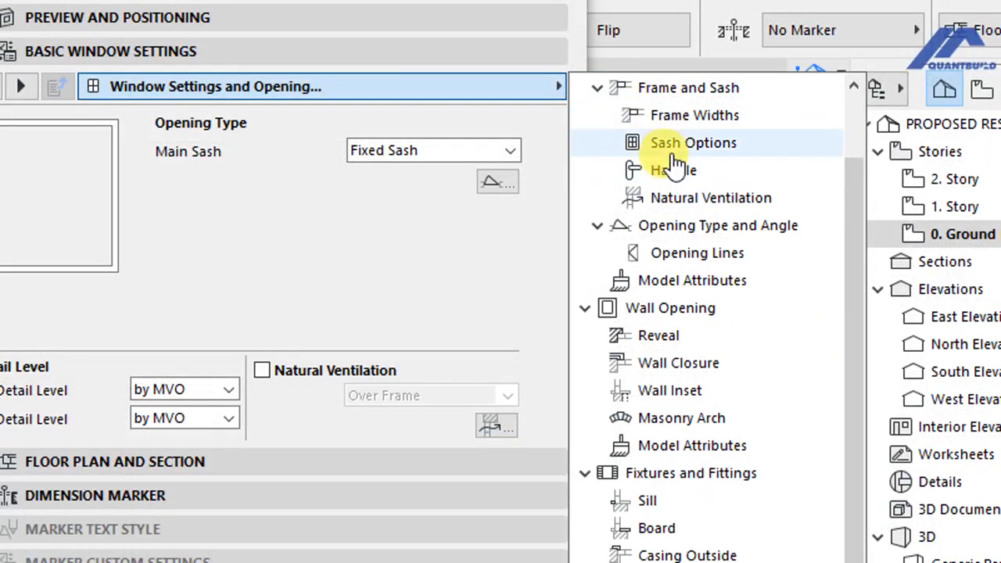
# - Give the sash an H-V Grid with 4 vertical and 5 horizontal panes
pyautogui.click(692, 143)
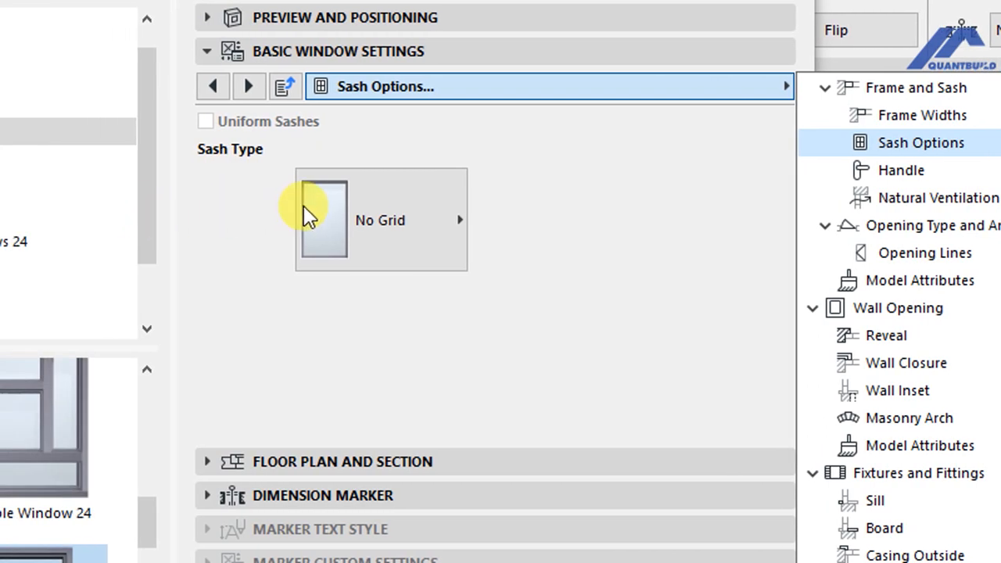
pyautogui.click(380, 220)
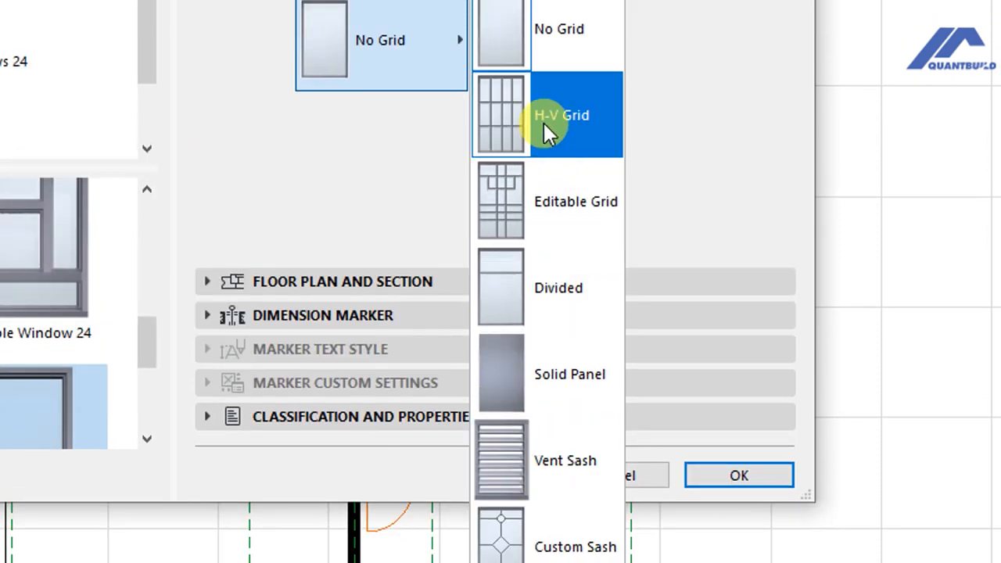
pyautogui.click(561, 115)
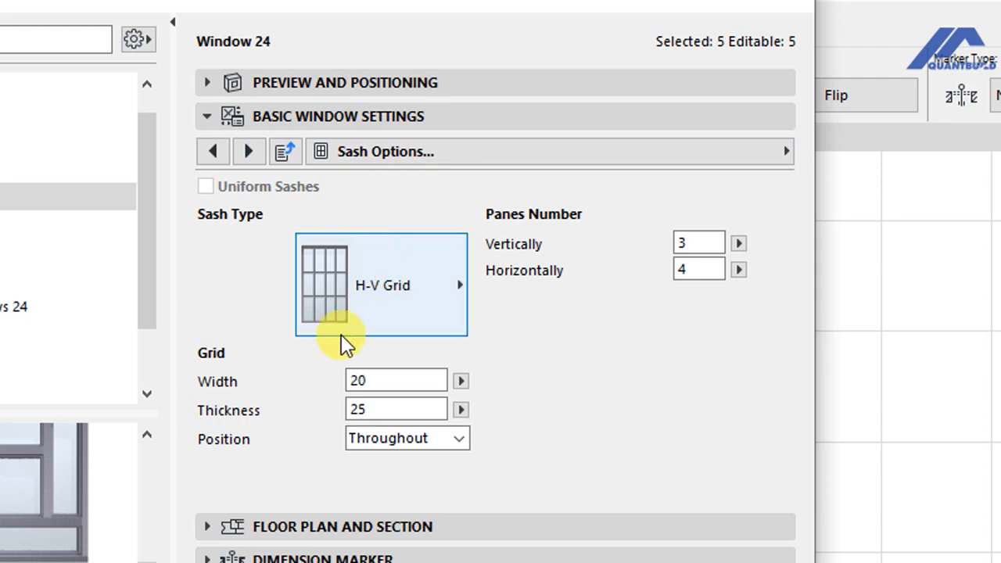
pyautogui.click(395, 409)
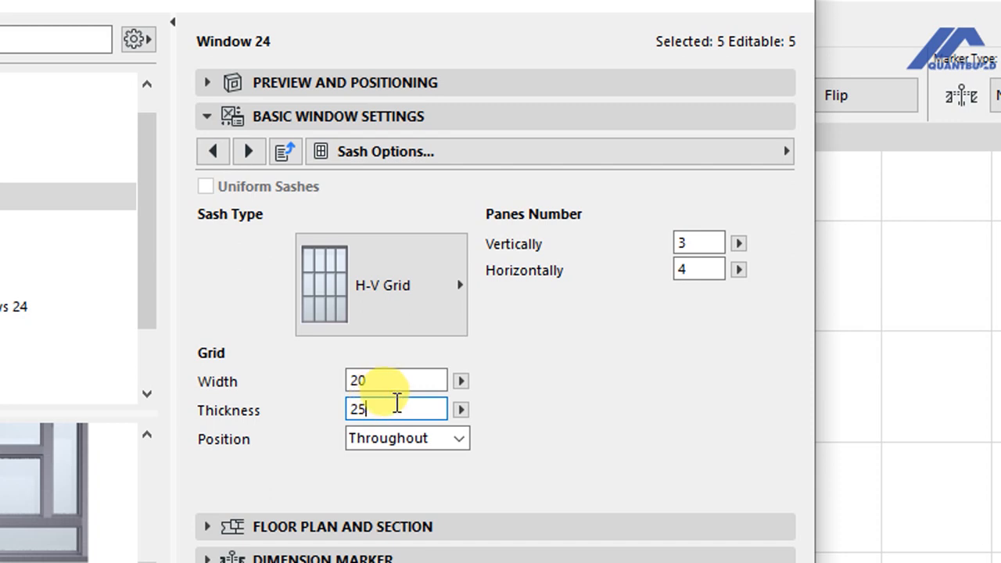
pyautogui.click(380, 284)
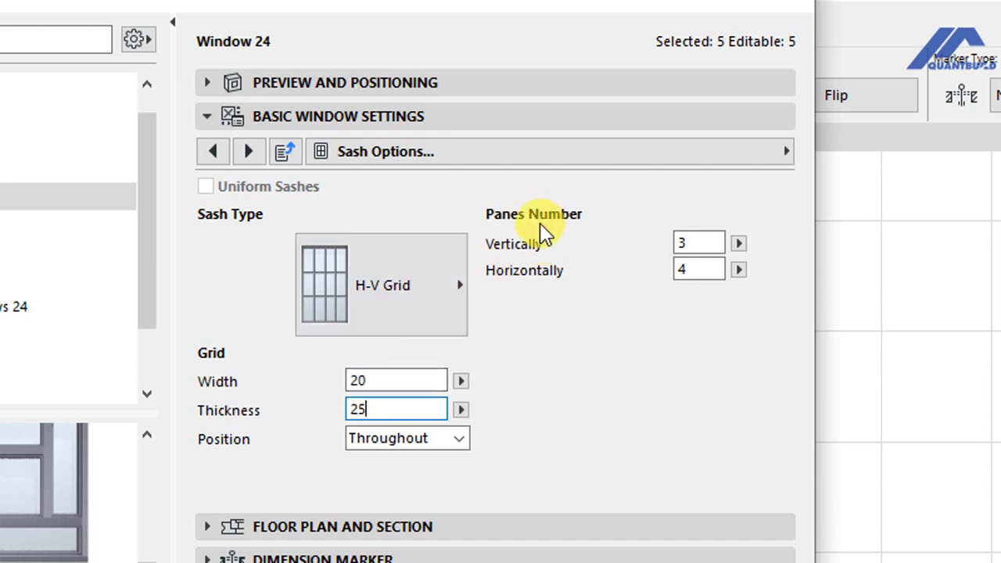
pyautogui.click(698, 242)
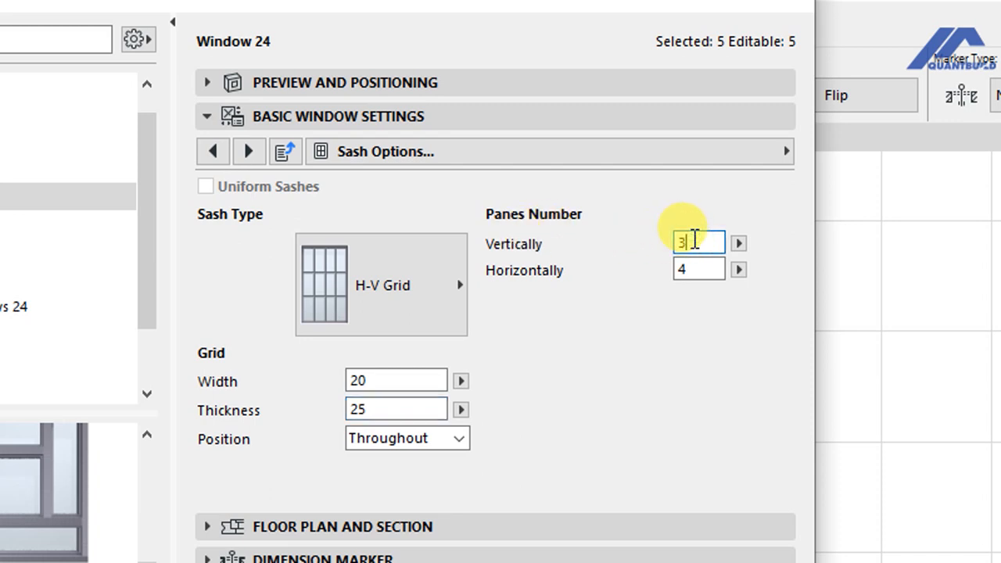
pyautogui.click(698, 269)
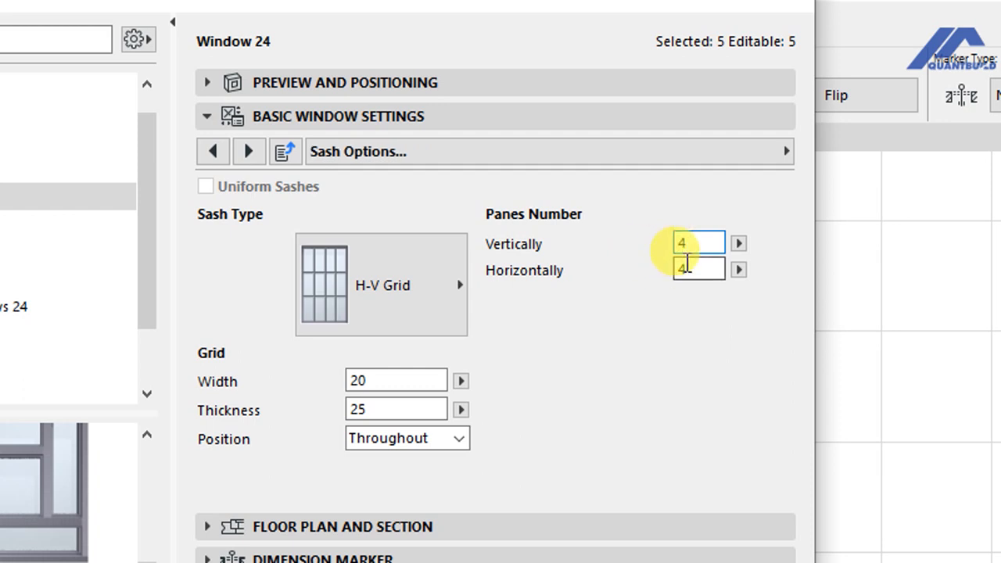
pyautogui.write('5')
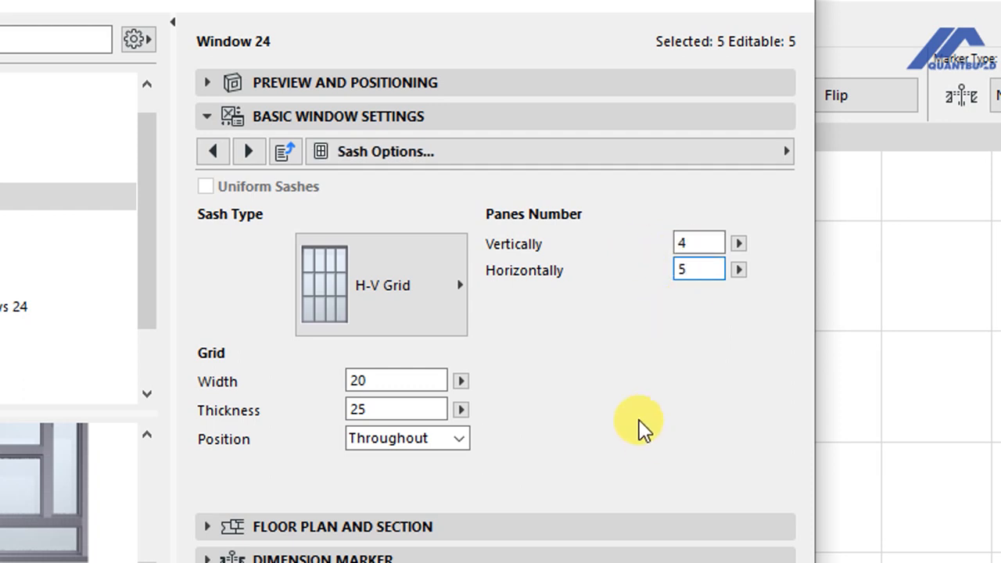
pyautogui.scroll(-3)
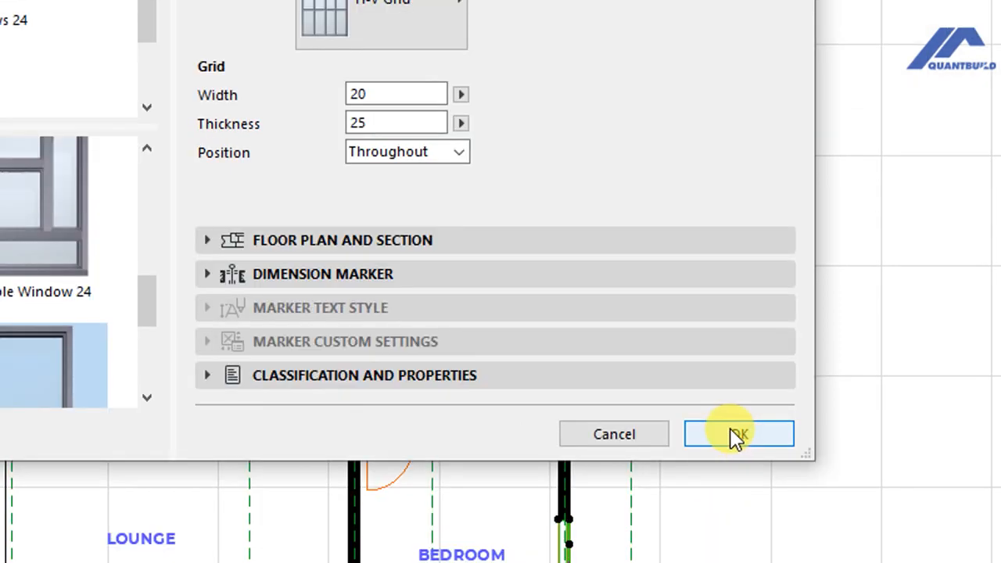
# - Apply the new pane counts and inspect the gridded windows in 3D
pyautogui.click(738, 434)
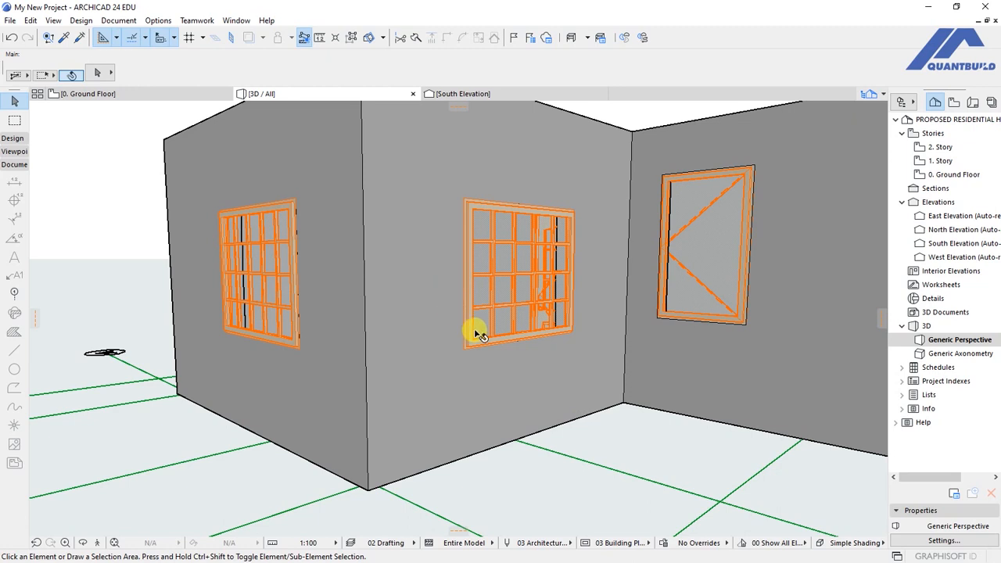
pyautogui.moveTo(164, 94)
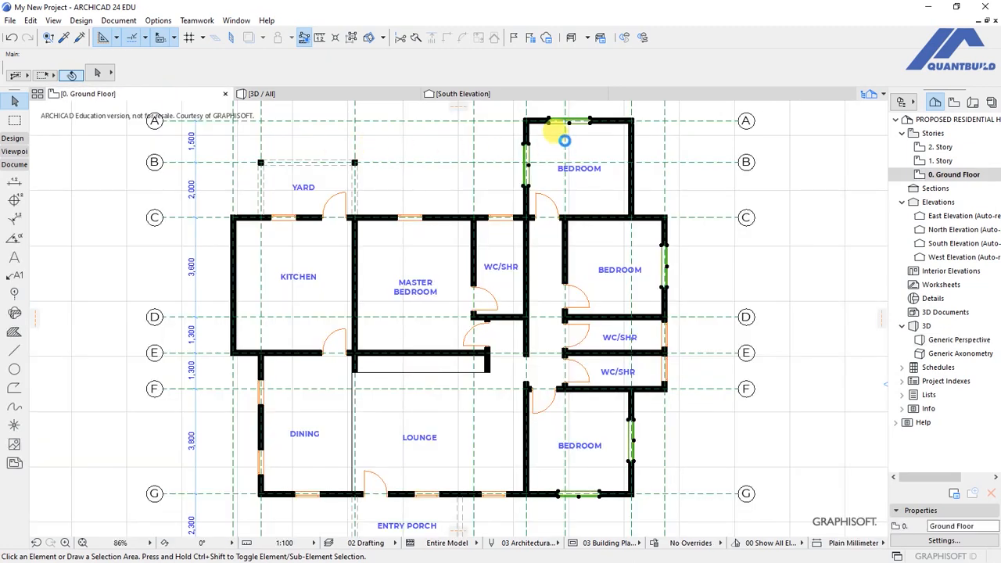
# - Reselect the triple windows, open their settings and review the Sill page
pyautogui.click(563, 139)
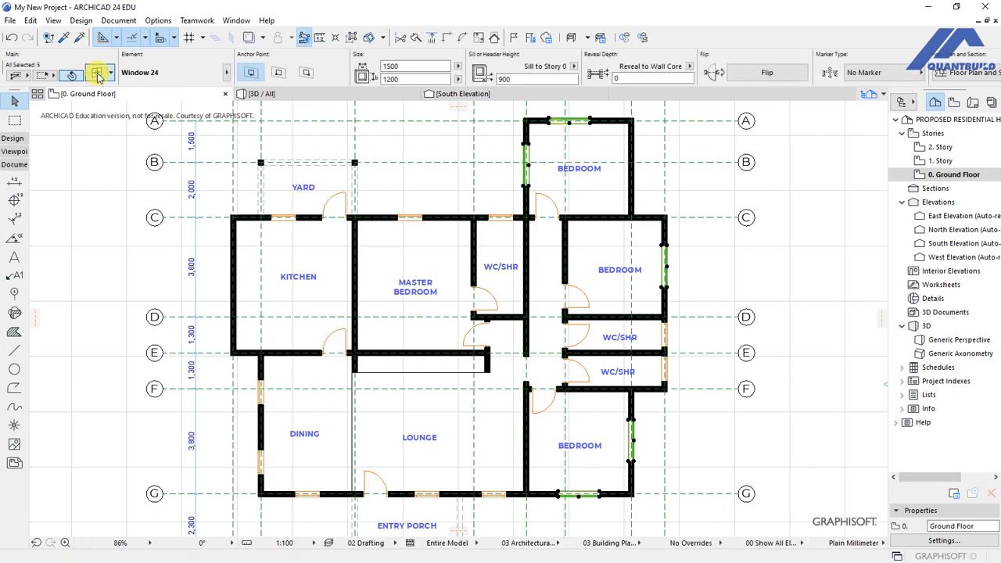
pyautogui.click(97, 73)
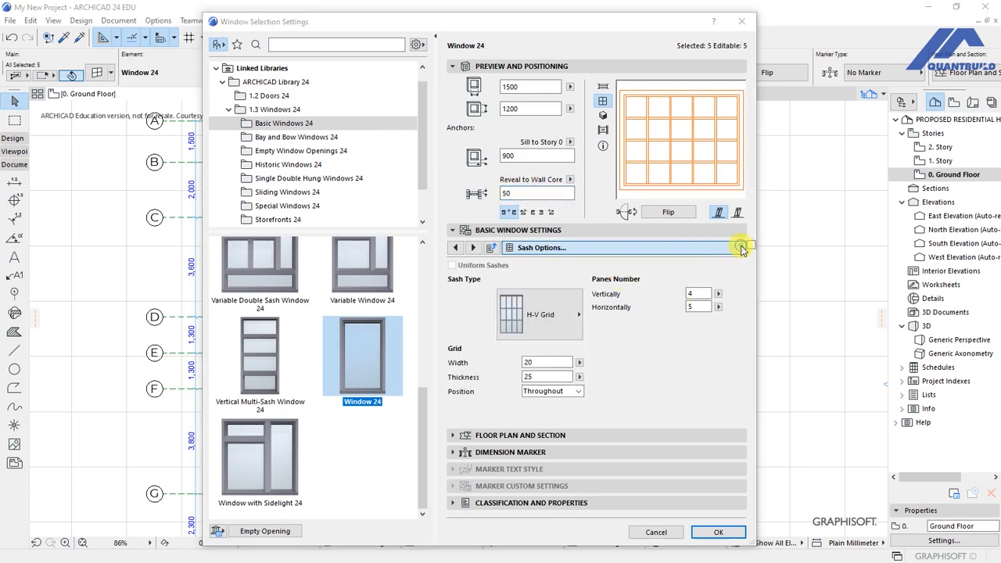
pyautogui.click(743, 248)
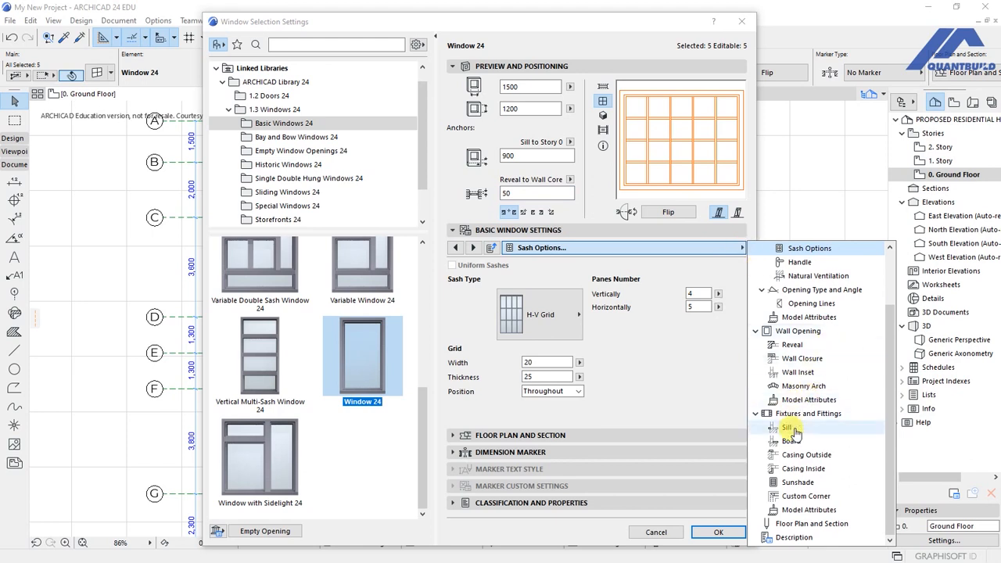
pyautogui.click(785, 427)
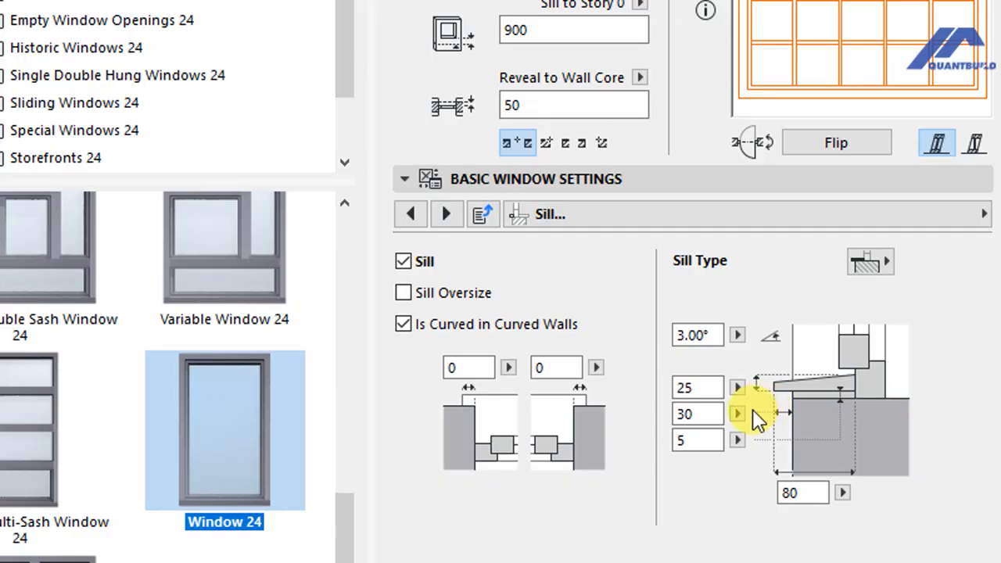
pyautogui.scroll(-3)
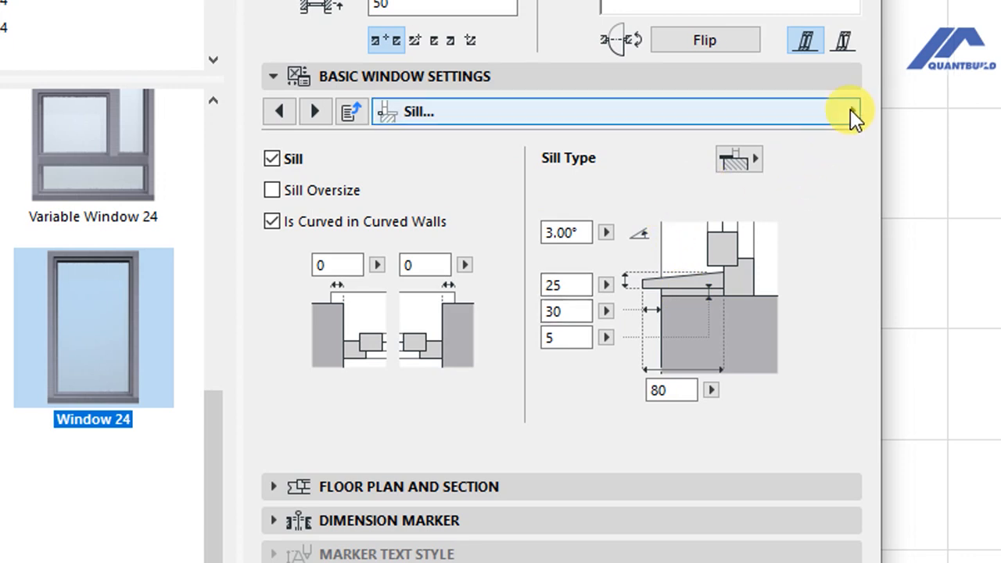
# - Enable a board and a simple outside casing, then view inside casing and sunshade options
pyautogui.click(850, 106)
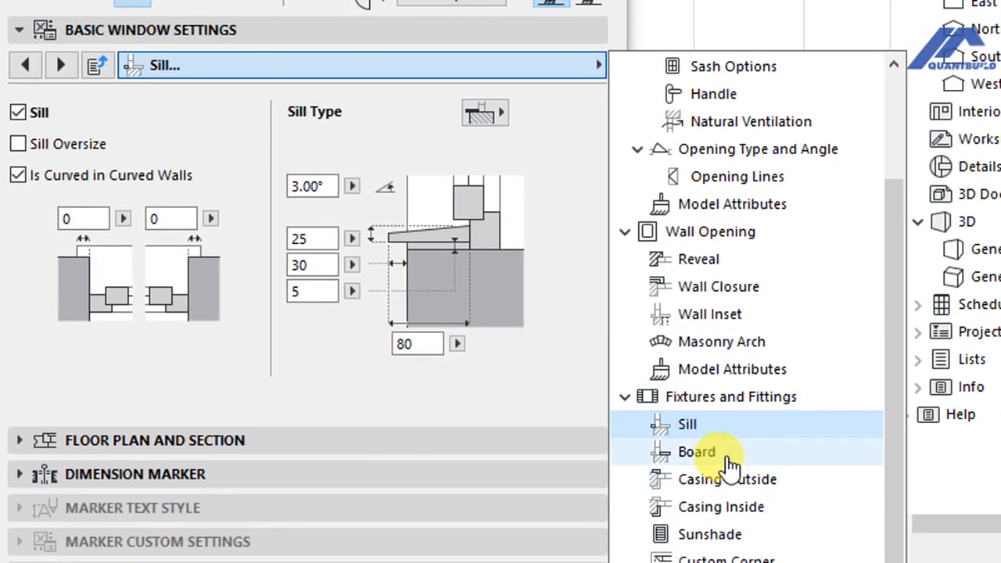
pyautogui.click(698, 451)
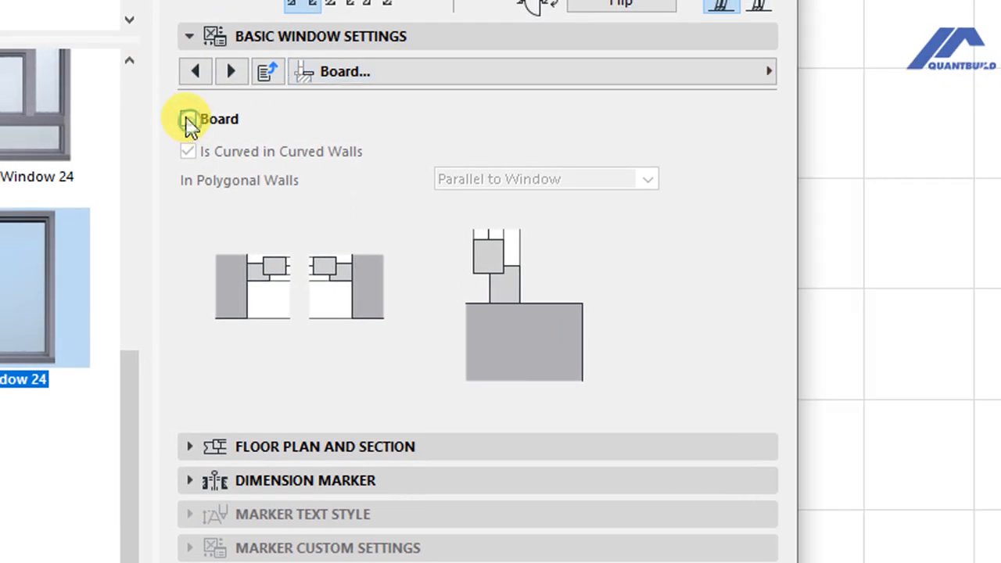
pyautogui.click(187, 118)
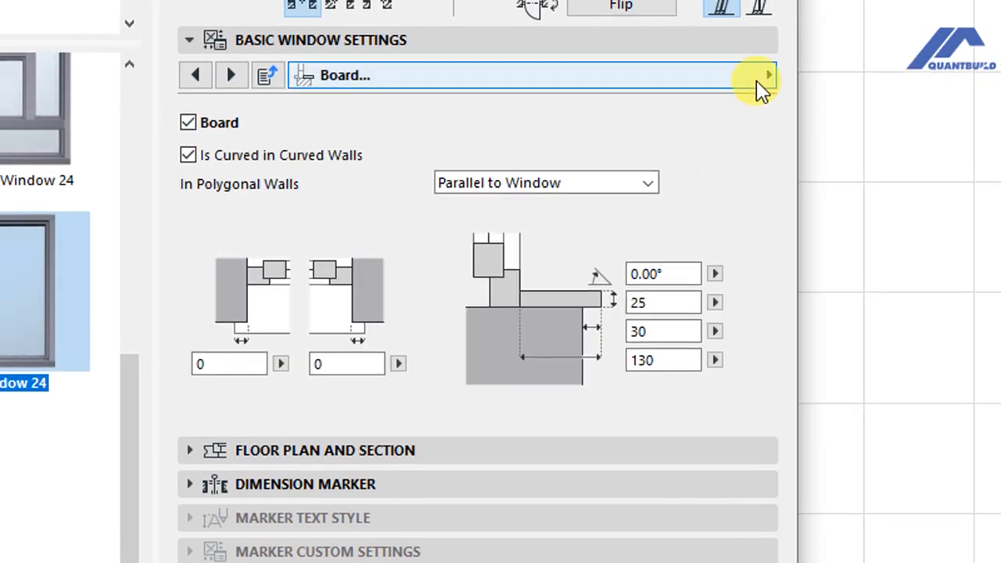
pyautogui.click(764, 75)
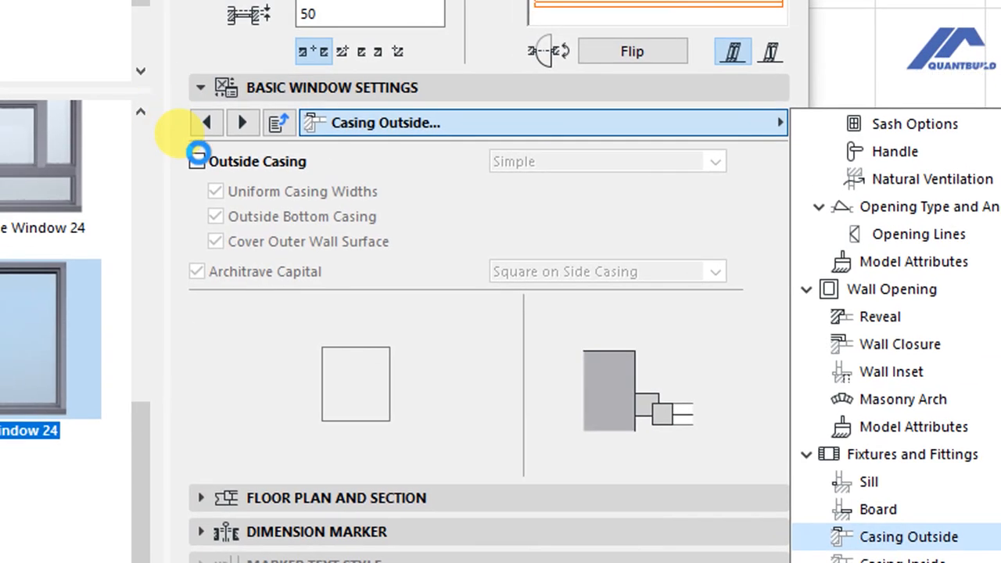
pyautogui.click(196, 161)
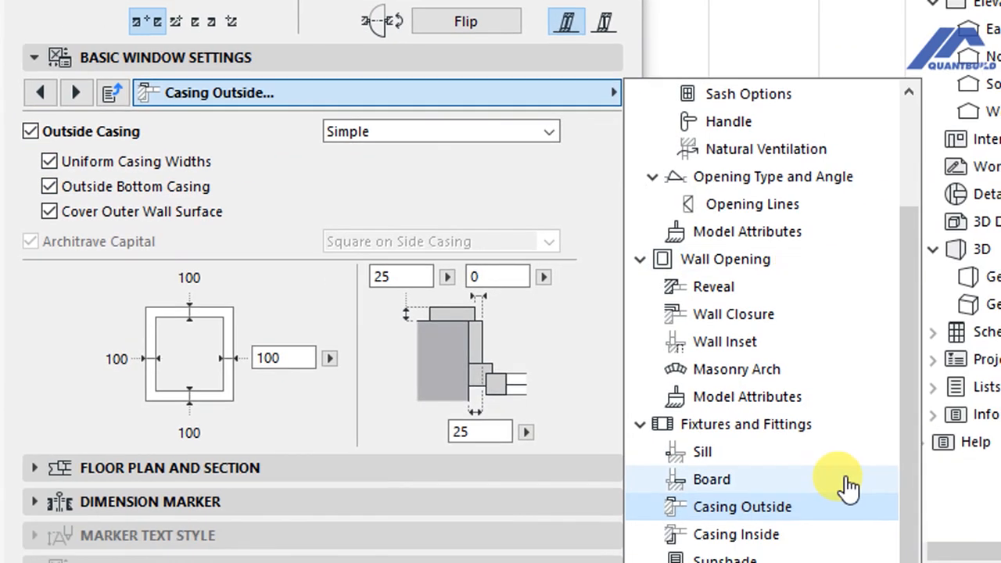
pyautogui.click(745, 435)
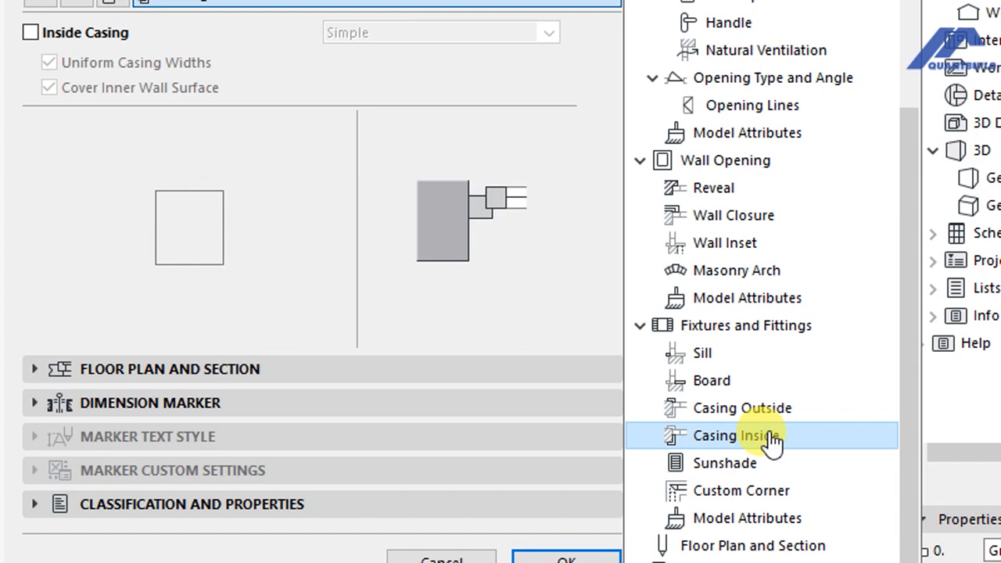
pyautogui.click(729, 463)
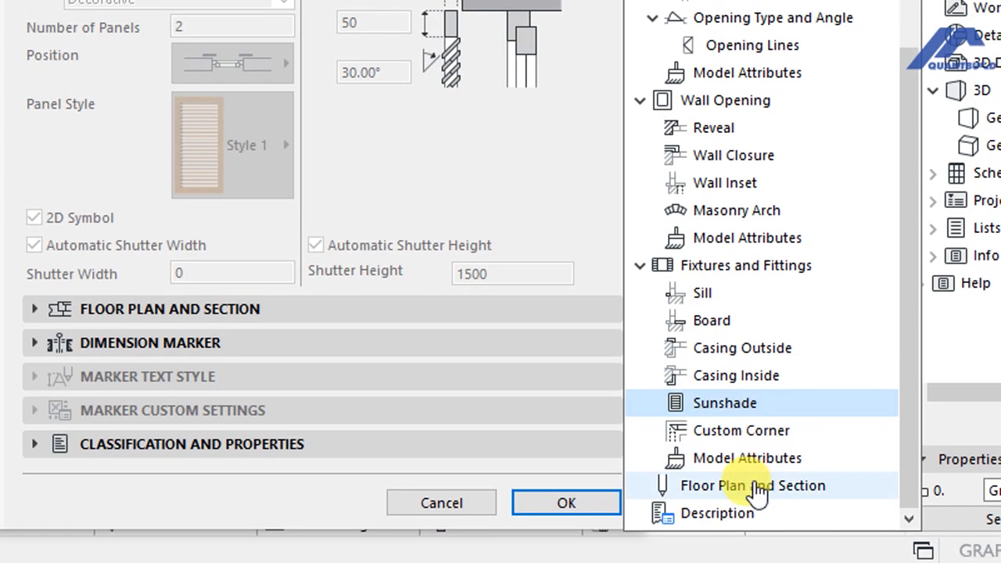
# - Review the Floor Plan and Section pens and confirm the window settings
pyautogui.click(748, 486)
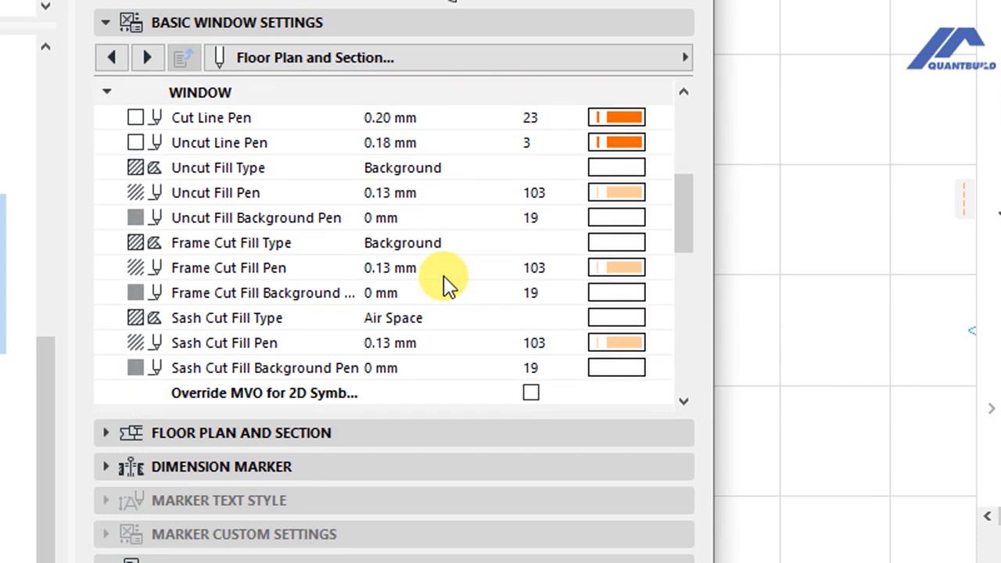
pyautogui.scroll(-3)
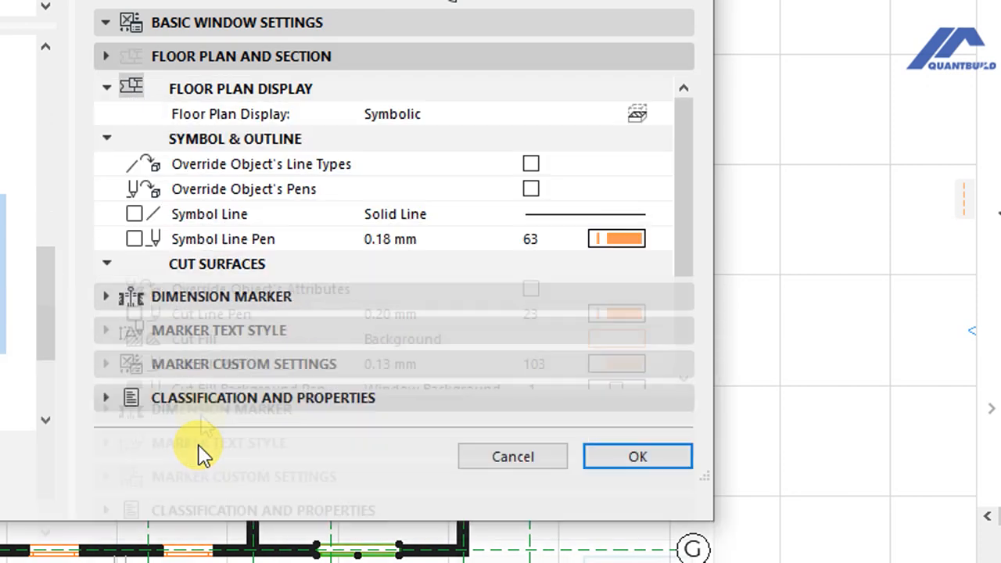
pyautogui.click(221, 296)
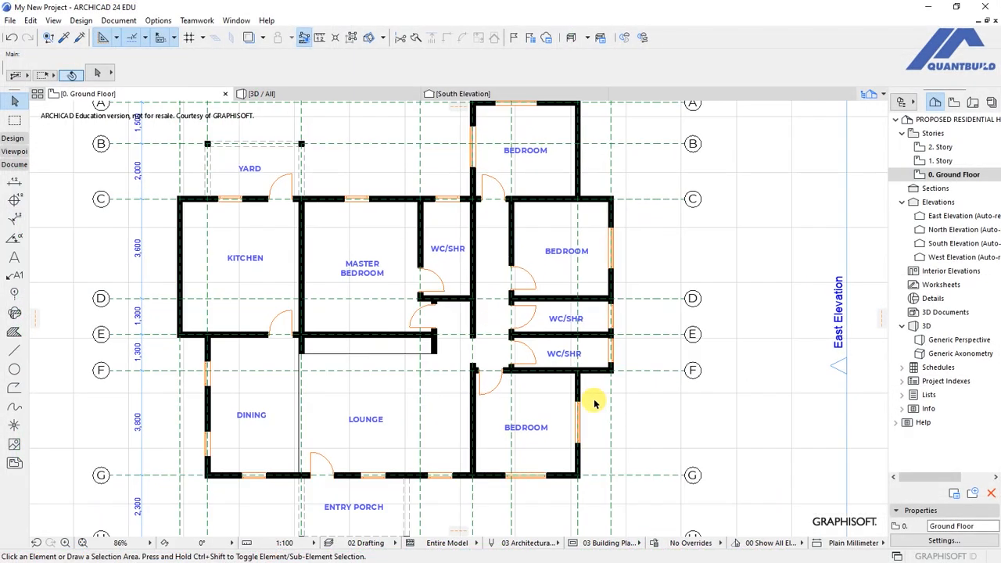
# - Zoom in, select the east-wall single windows and open their 900 × 1500 settings
pyautogui.scroll(-3)
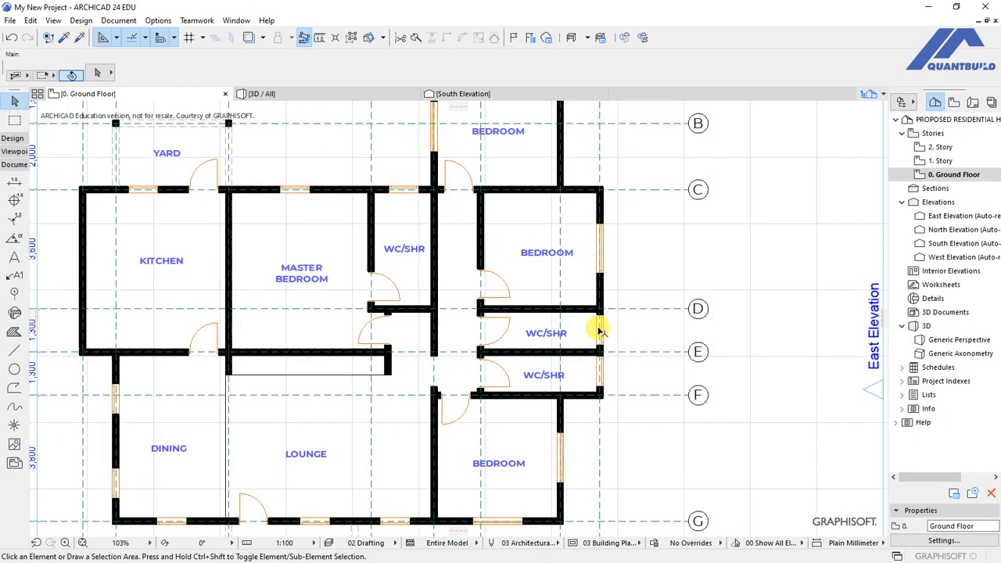
pyautogui.click(600, 337)
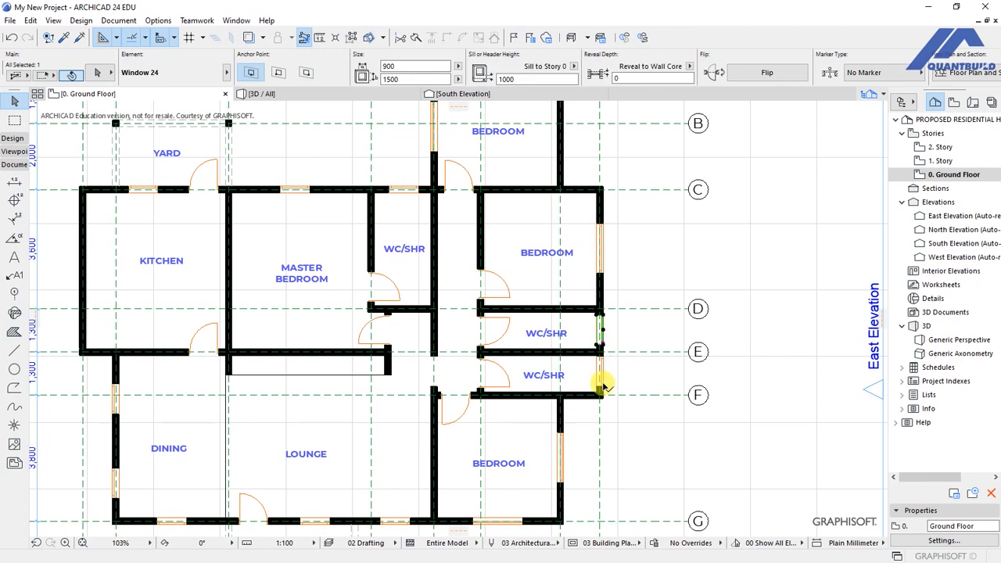
pyautogui.doubleClick(598, 384)
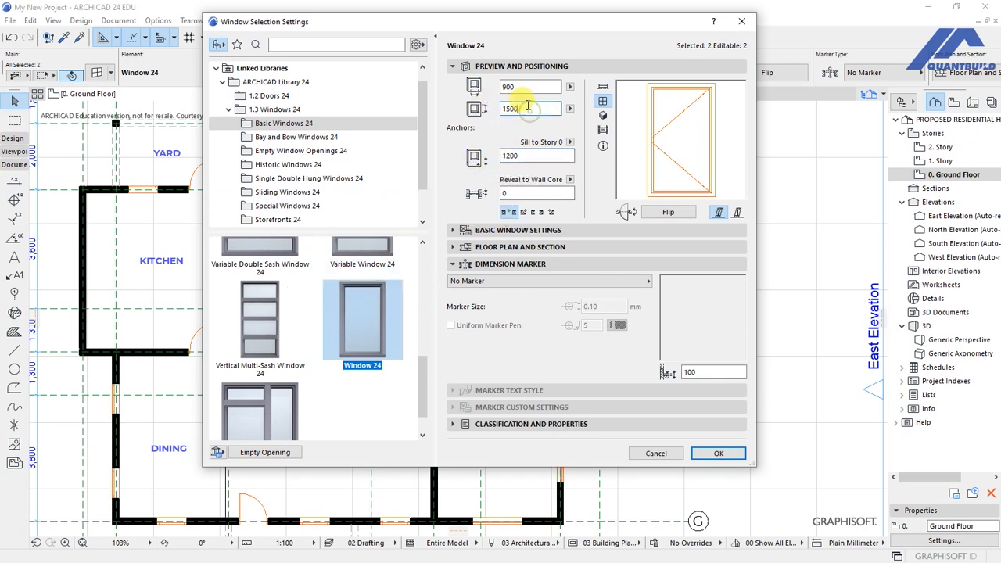
# - Size the single windows 600 × 600 with a 1500 sill and 2×2 H-V grid sash
pyautogui.write('600')
pyautogui.click(536, 193)
pyautogui.write('50')
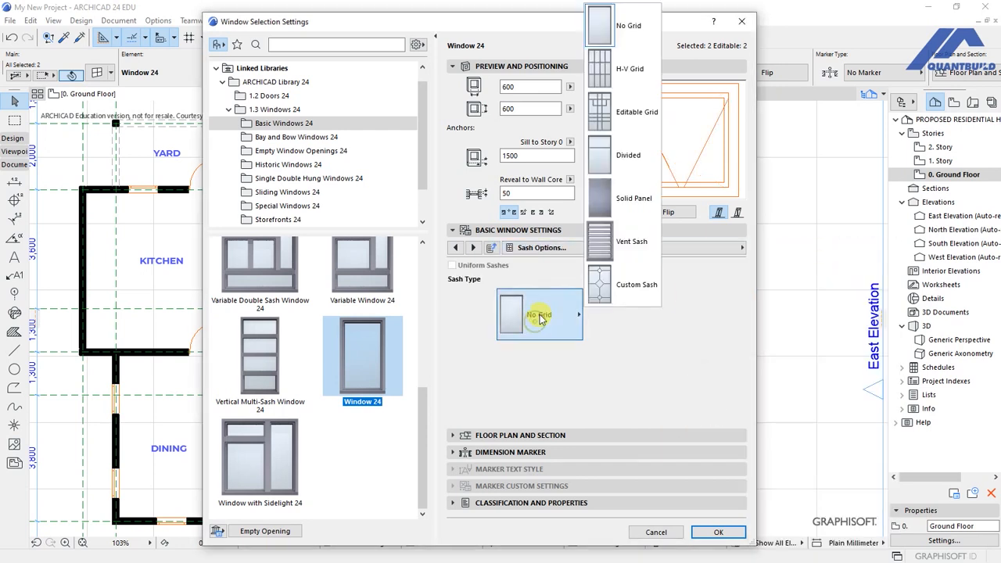
pyautogui.click(596, 68)
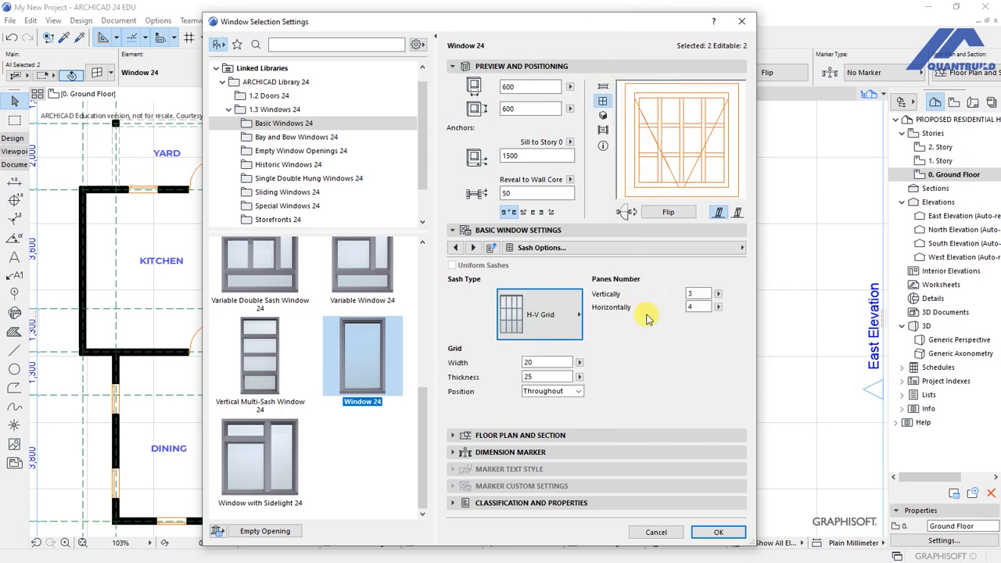
pyautogui.click(697, 293)
pyautogui.write('2')
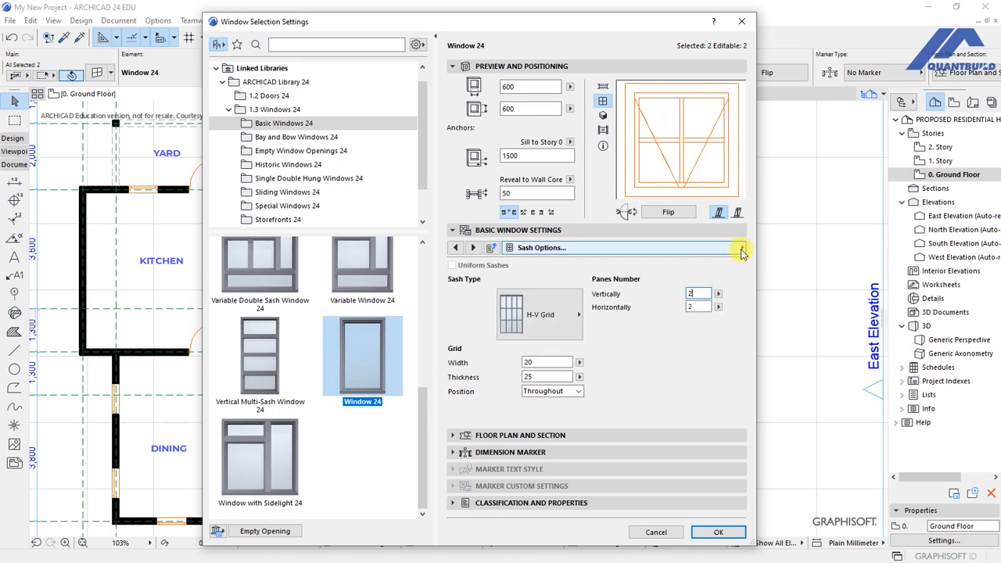
pyautogui.moveTo(651, 138)
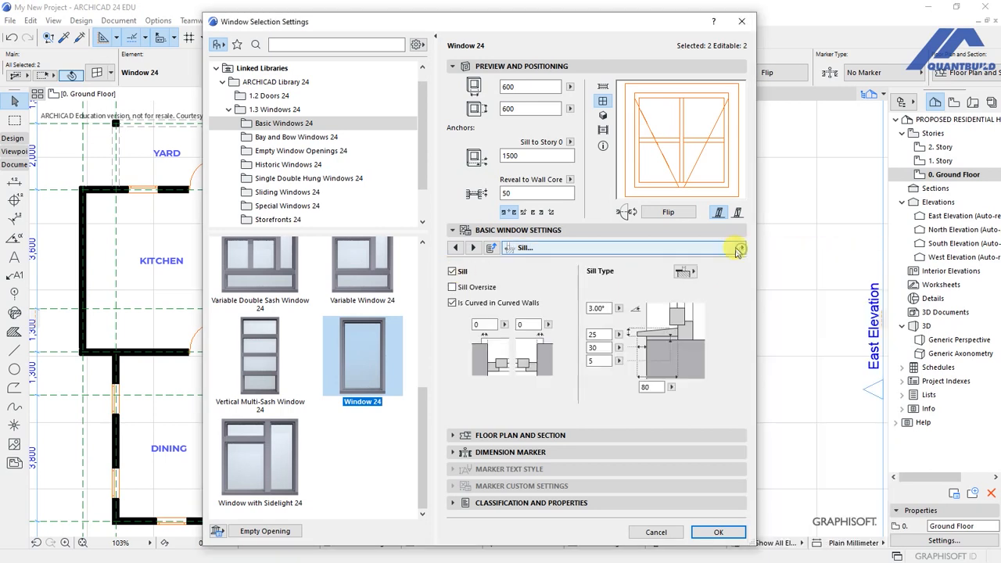
# - Keep Board enabled for the two Window 24 windows and close their settings
pyautogui.click(738, 248)
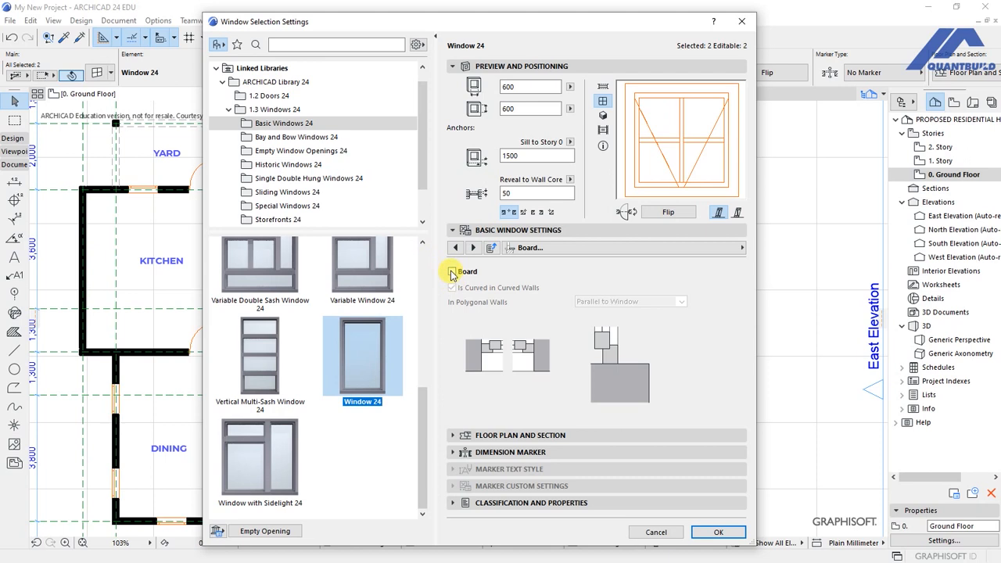
pyautogui.click(451, 272)
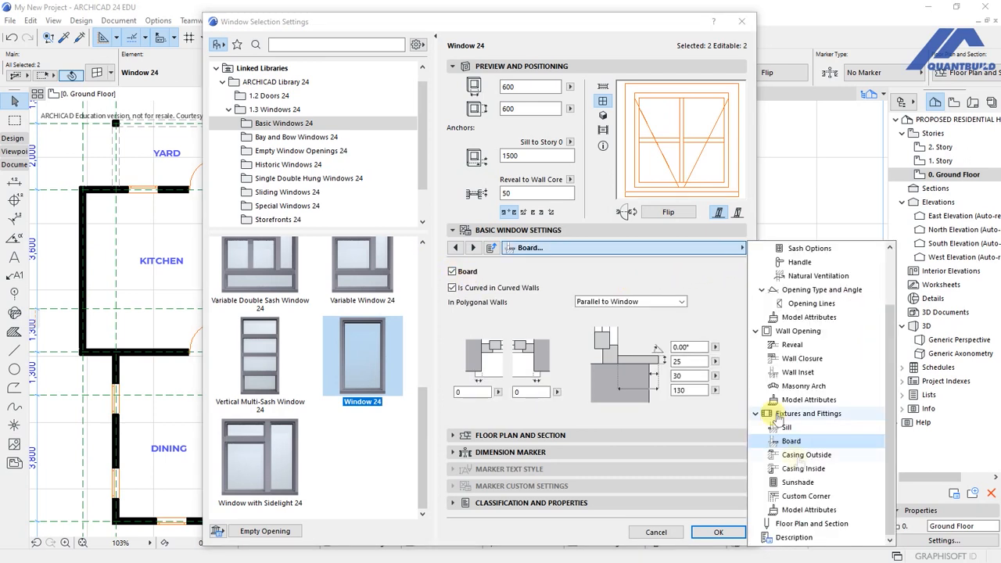
pyautogui.click(808, 454)
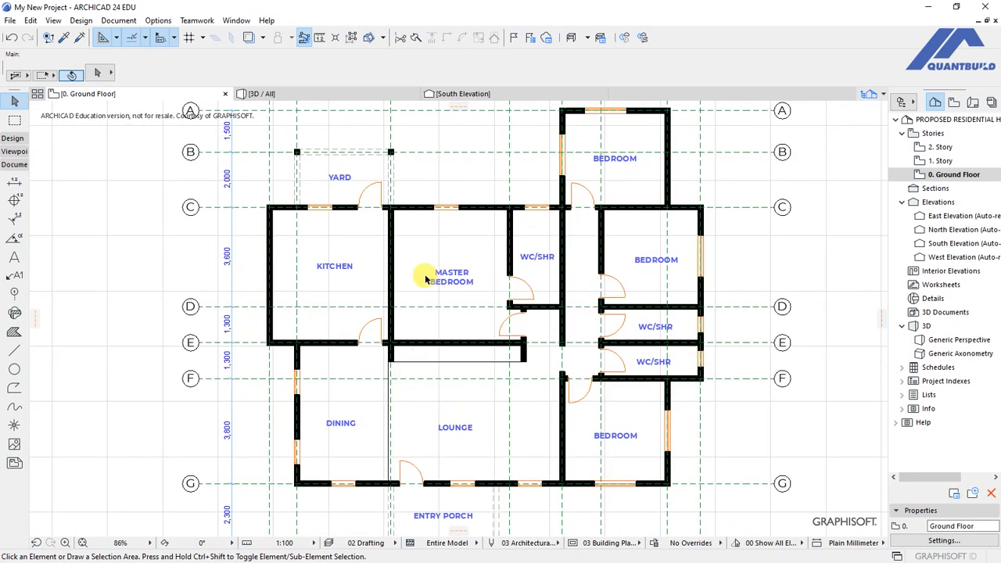
pyautogui.moveTo(418, 261)
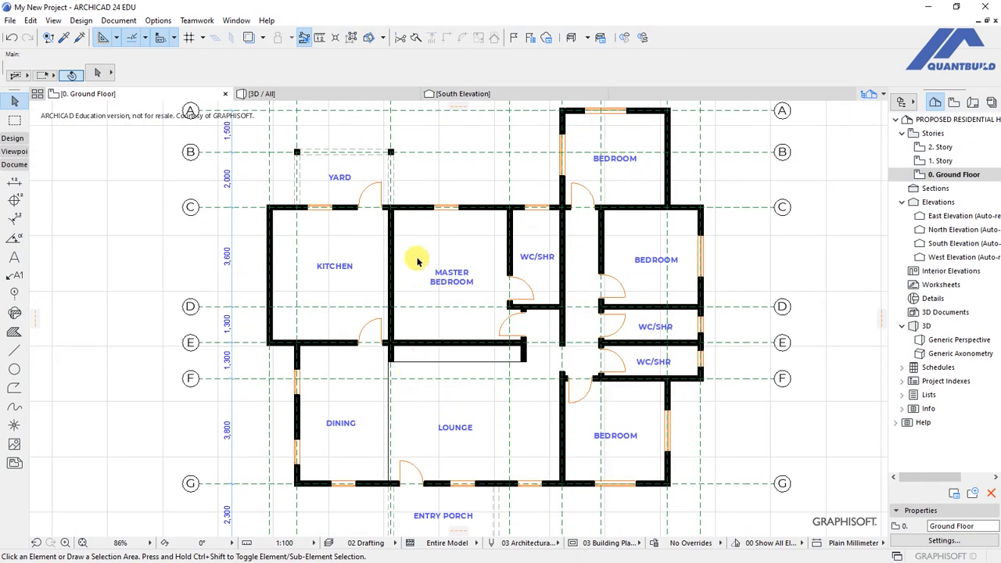
pyautogui.moveTo(338, 306)
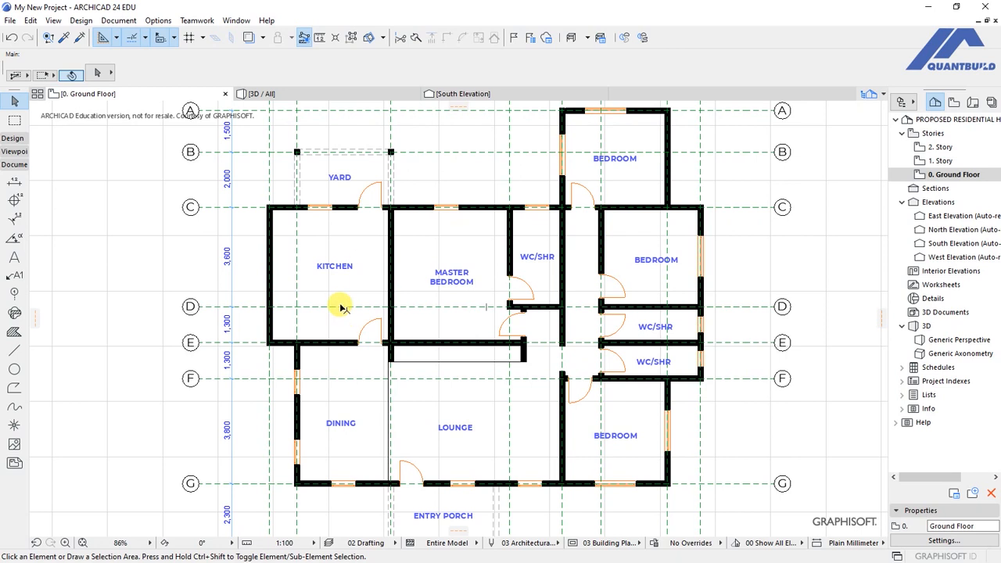
pyautogui.moveTo(463, 212)
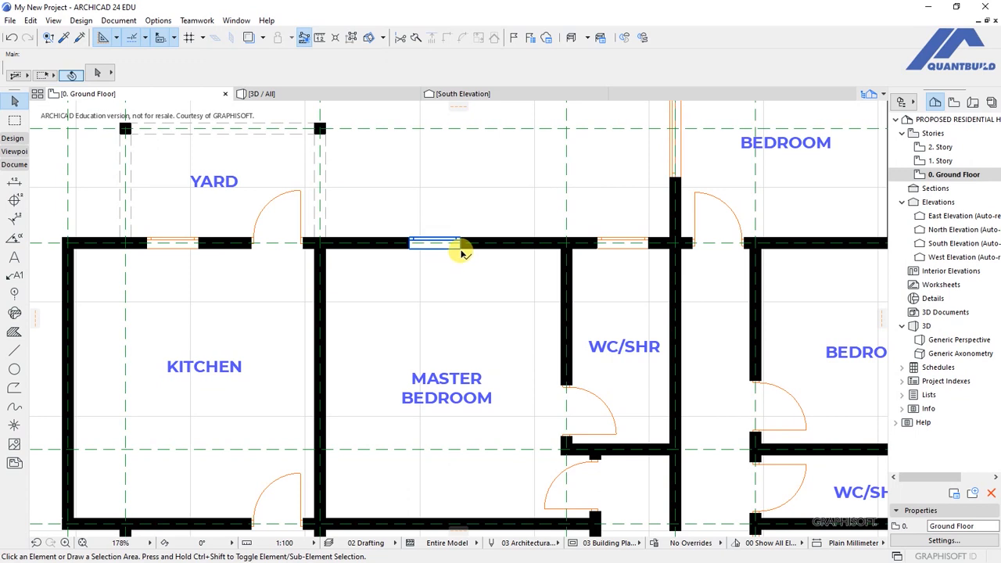
# - Select the 900 × 1500 window in the master bedroom's upper wall
pyautogui.click(430, 243)
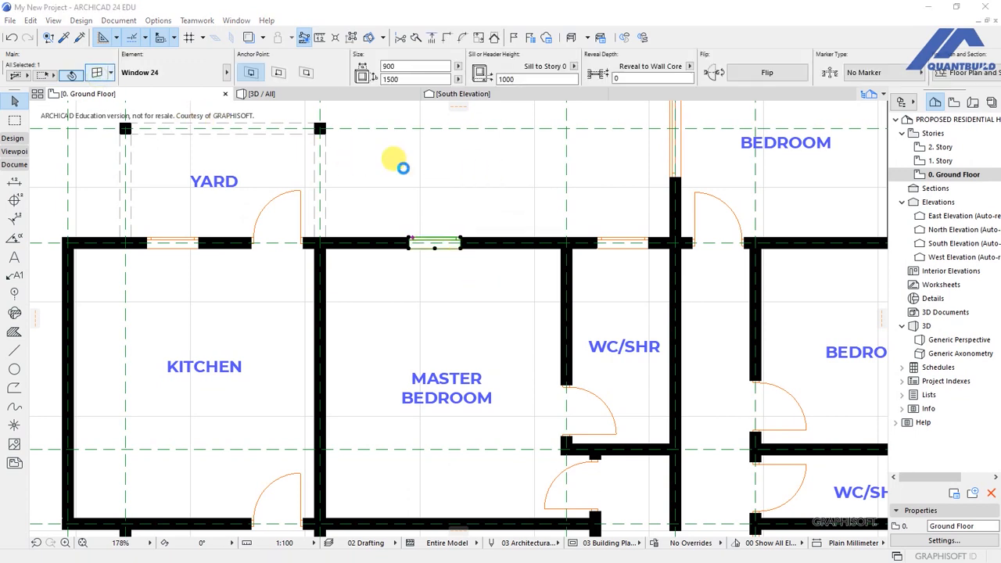
# - Change the master bedroom window to Triple Window 24 from the Basic Windows 24 library
pyautogui.doubleClick(434, 249)
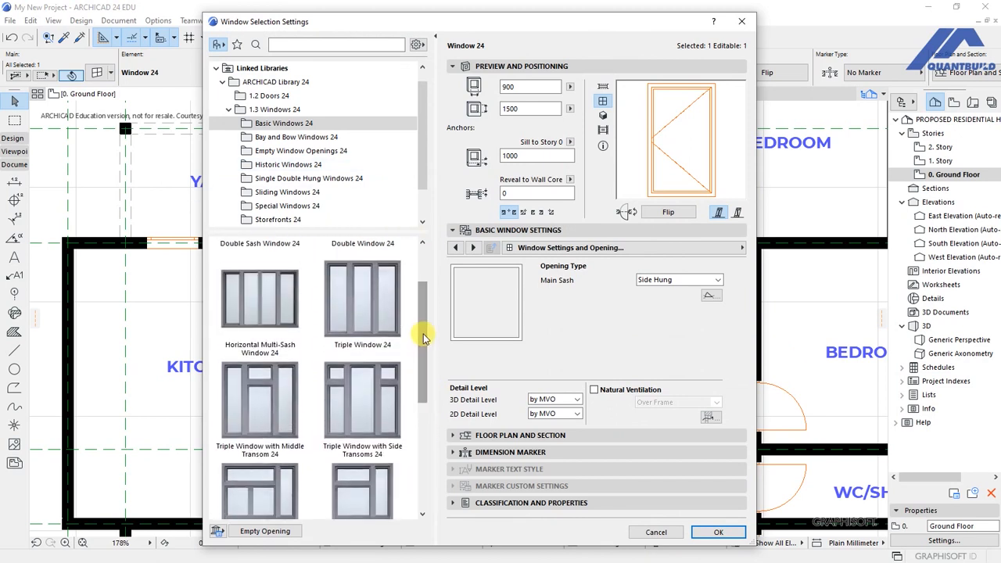
pyautogui.moveTo(362, 311)
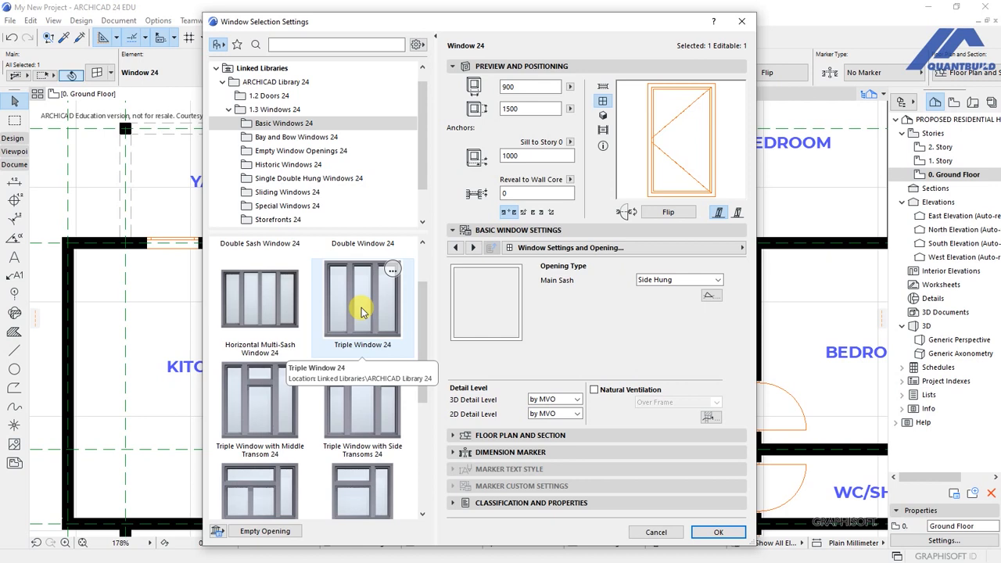
pyautogui.click(362, 309)
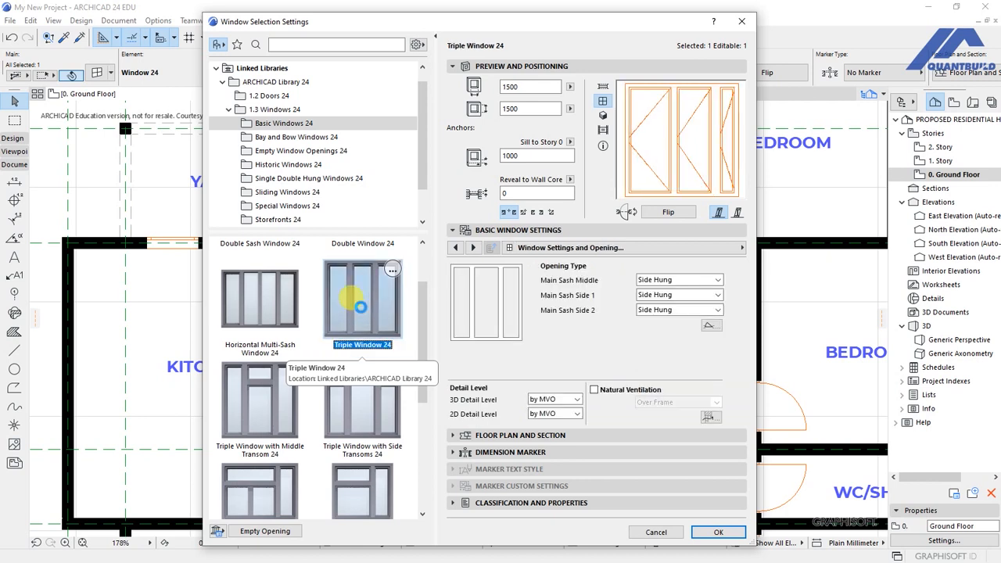
pyautogui.moveTo(723, 151)
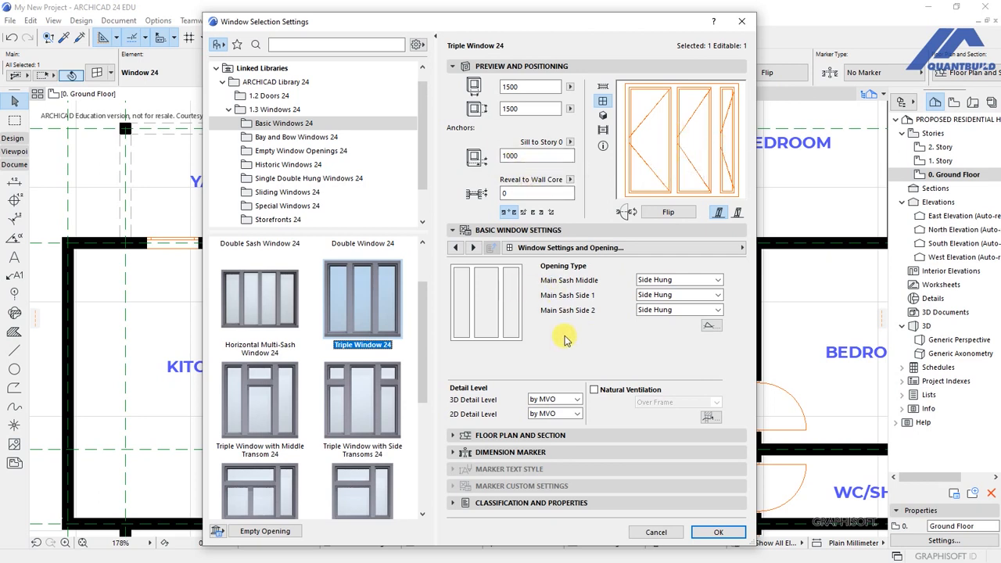
pyautogui.moveTo(551, 340)
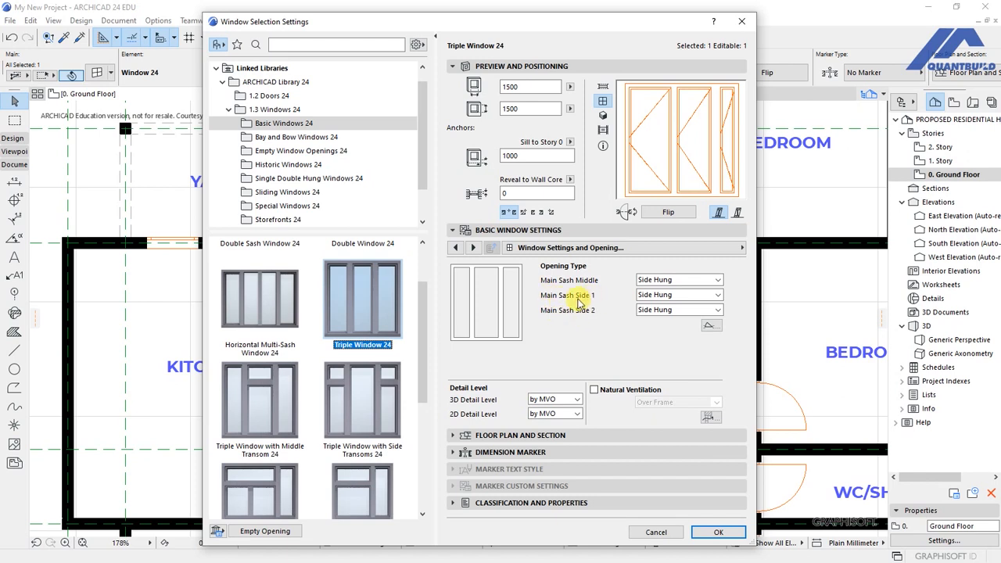
pyautogui.moveTo(585, 326)
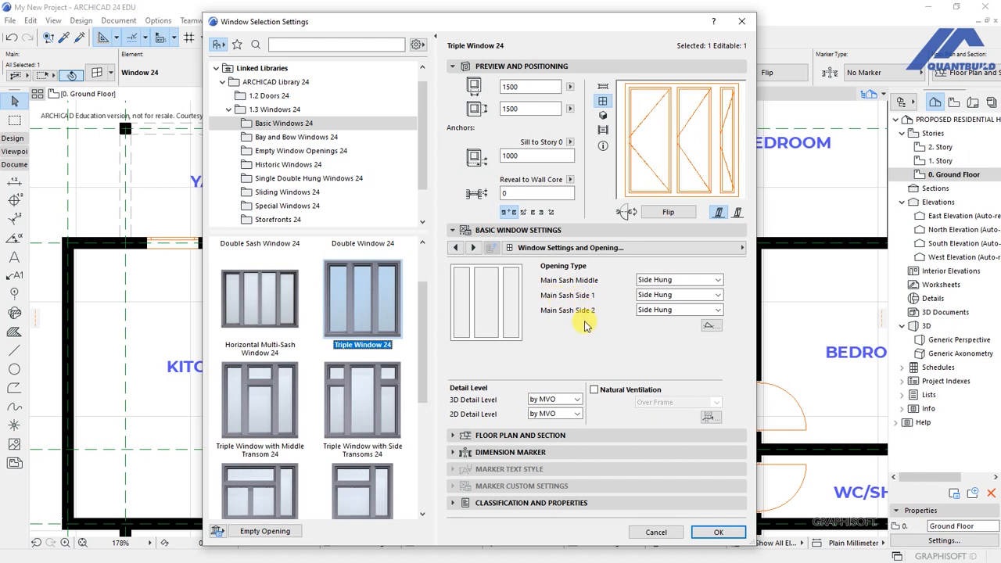
pyautogui.moveTo(532, 355)
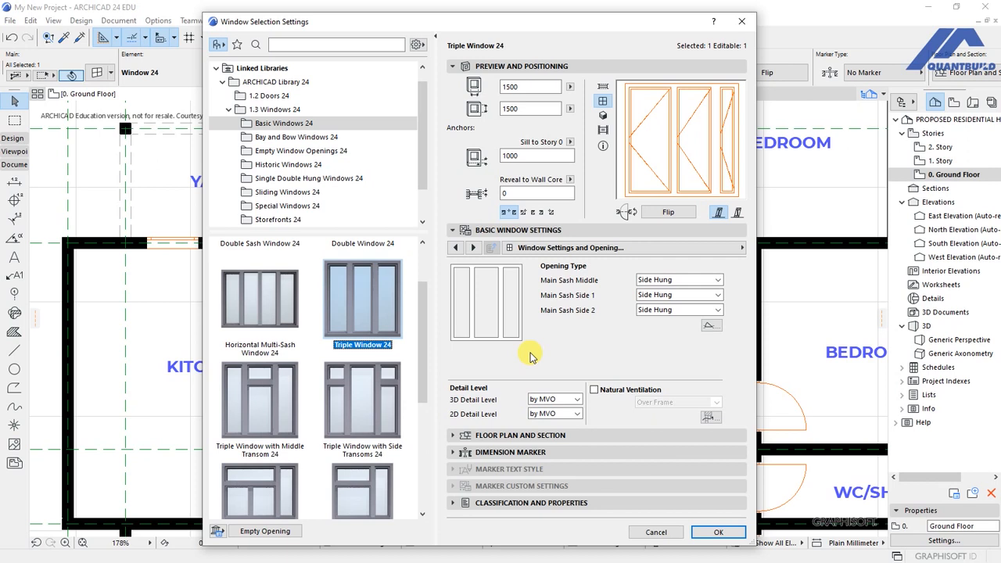
pyautogui.moveTo(555, 324)
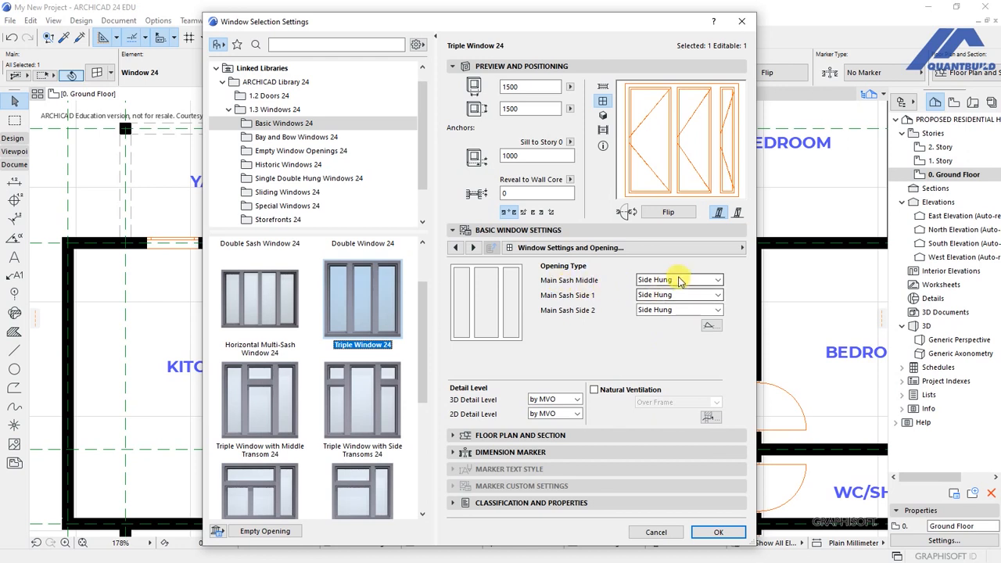
# - Set the triple window's middle sash to Fixed Sash and side sash 2 to Side Hung Mirrored
pyautogui.click(709, 280)
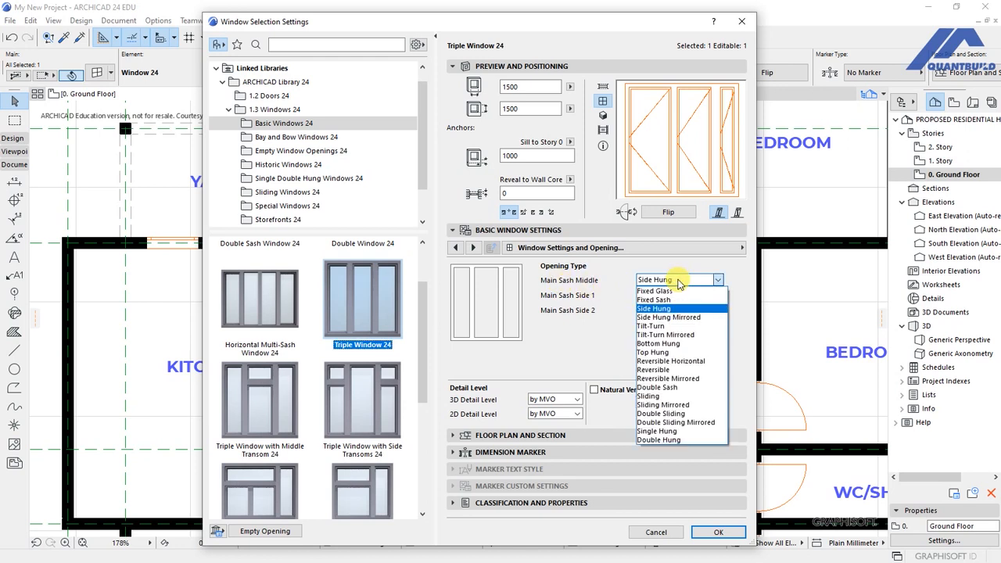
pyautogui.moveTo(657, 299)
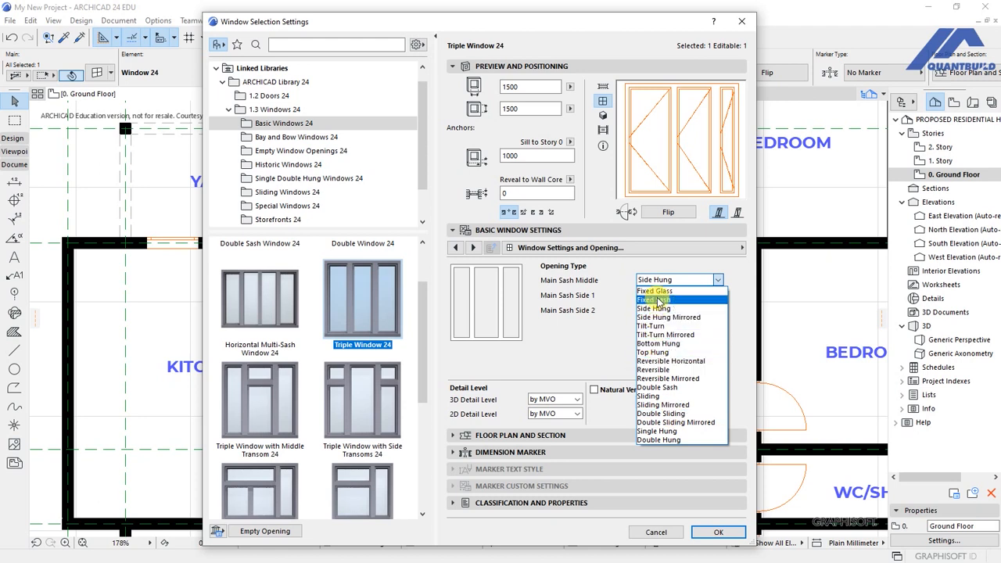
pyautogui.click(656, 300)
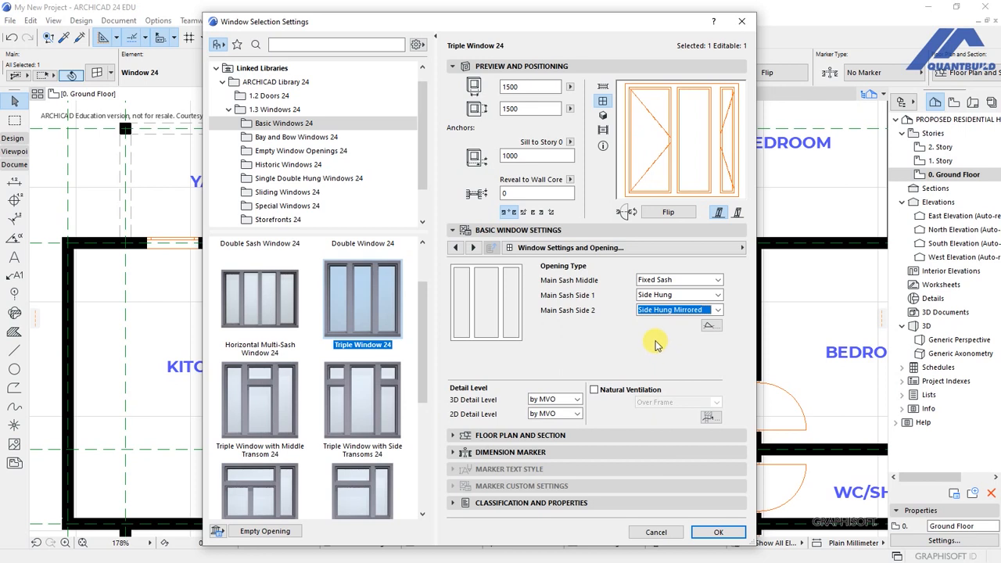
pyautogui.moveTo(627, 165)
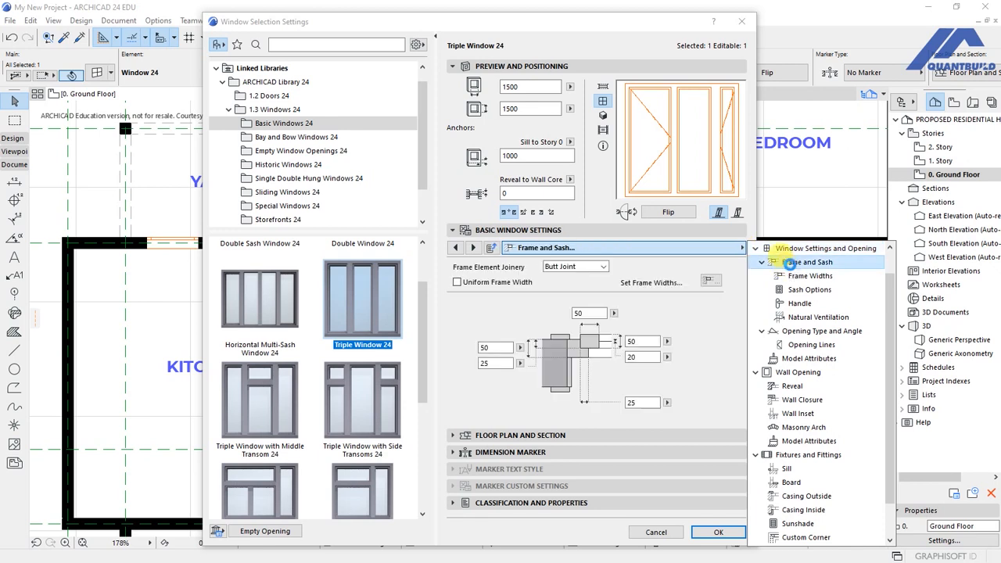
# - Turn on Uniform Sashes in the triple window's Sash Options
pyautogui.click(800, 275)
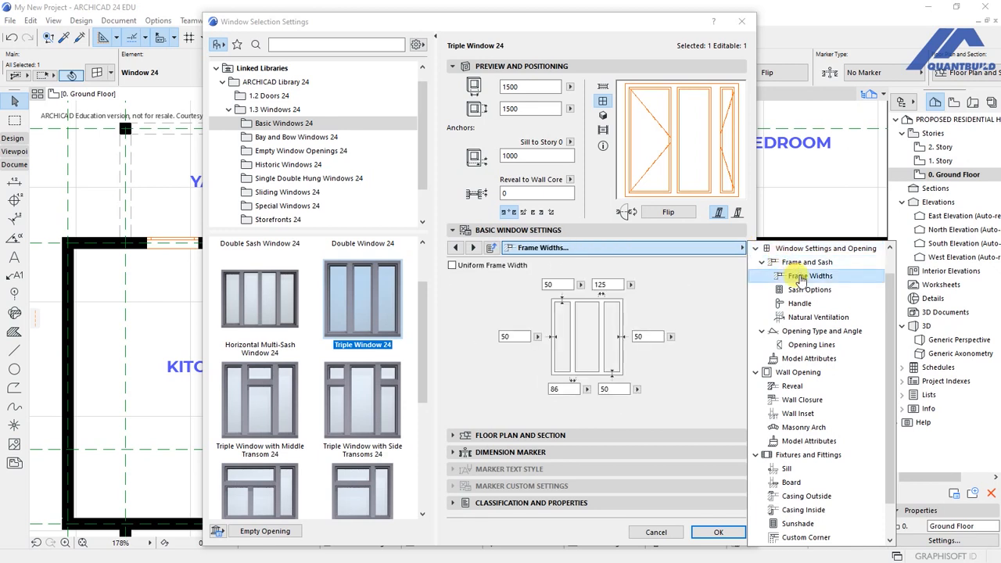
pyautogui.click(805, 289)
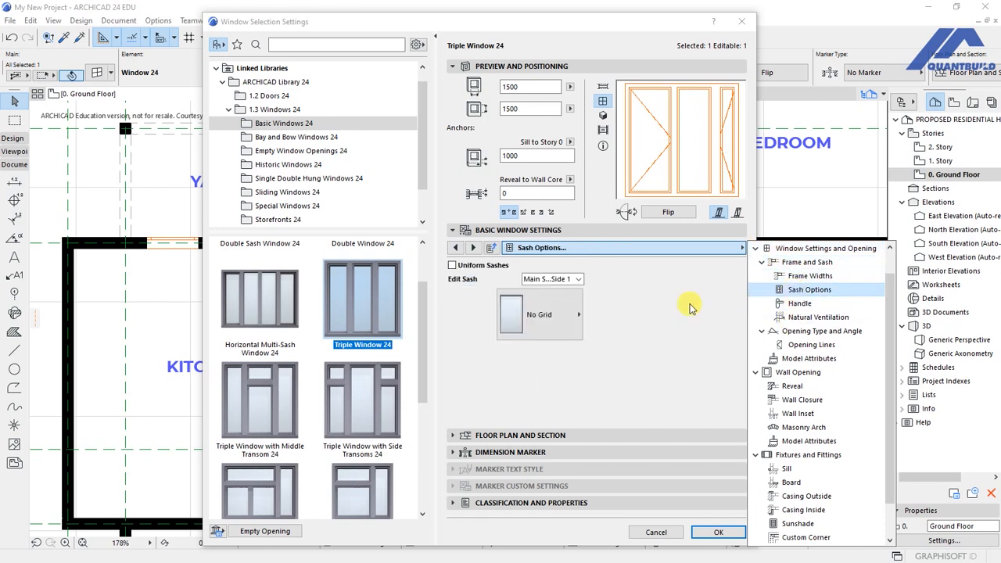
pyautogui.moveTo(610, 319)
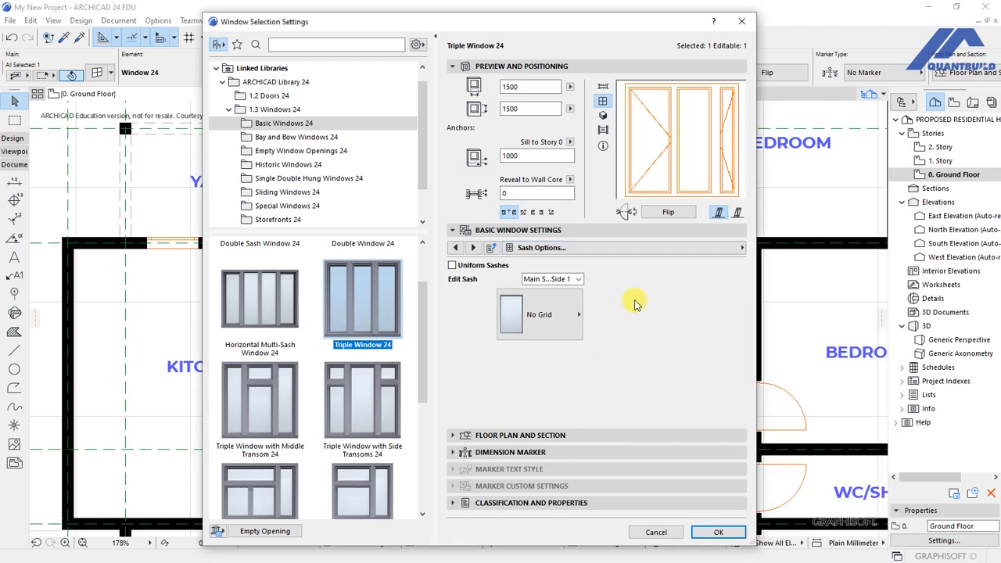
pyautogui.moveTo(461, 304)
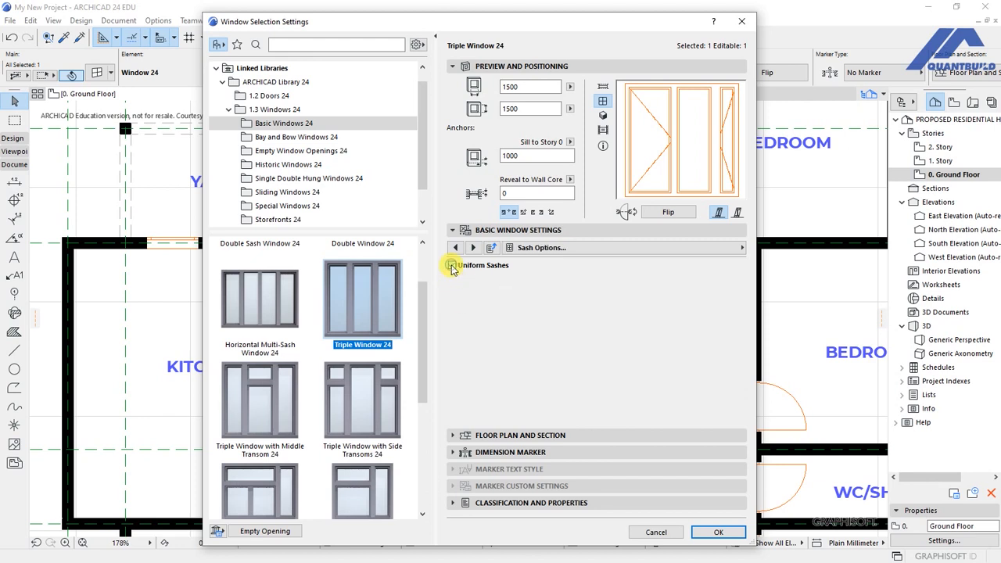
pyautogui.click(452, 264)
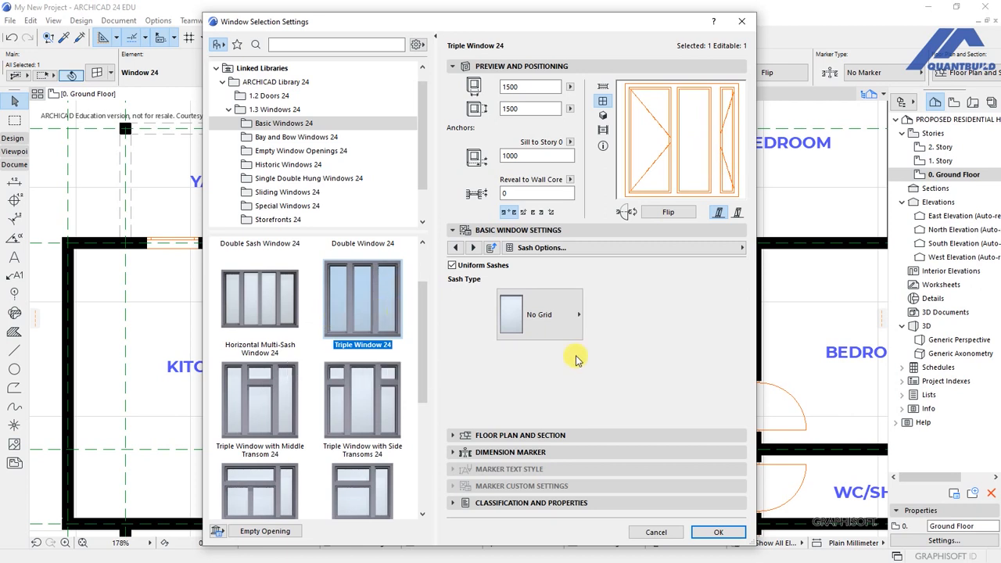
pyautogui.moveTo(653, 318)
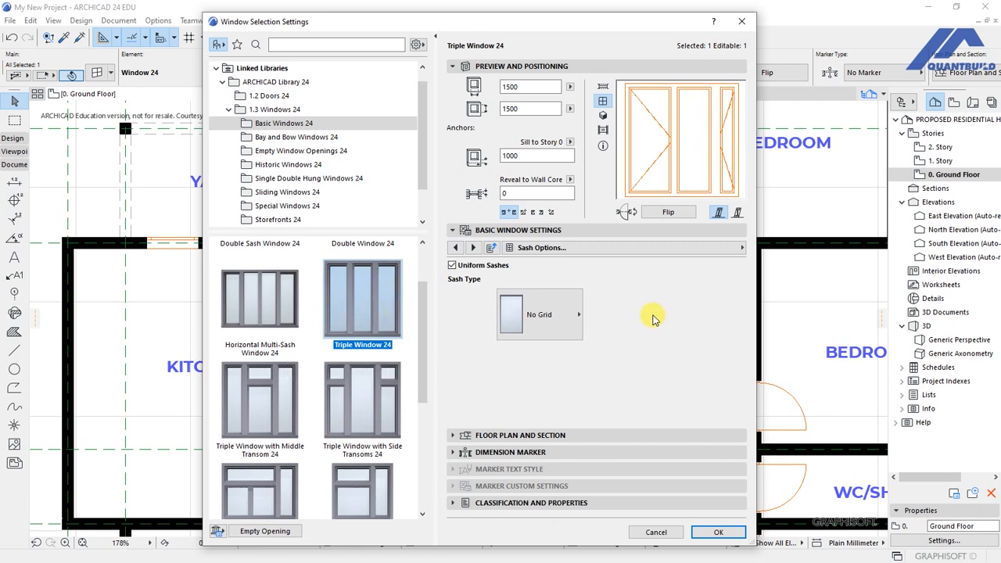
# - Give the uniform sashes an H-V Grid with 4 vertical panes
pyautogui.click(539, 315)
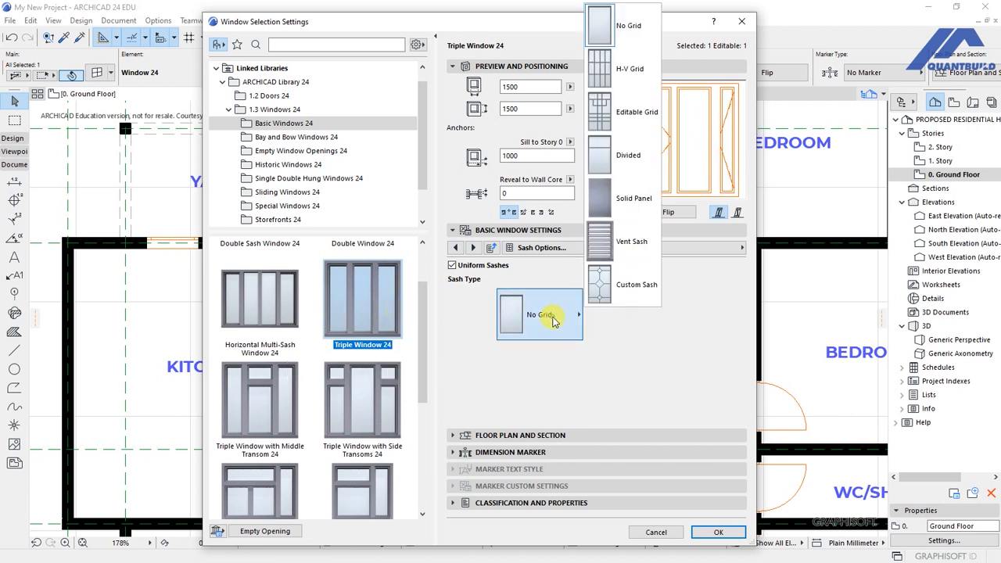
pyautogui.click(599, 69)
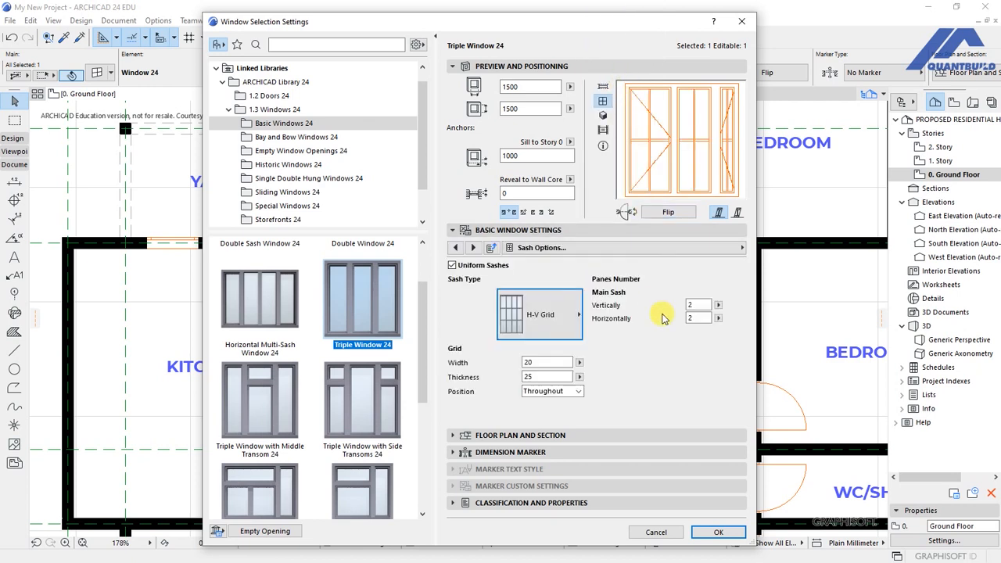
pyautogui.click(697, 305)
pyautogui.write('4')
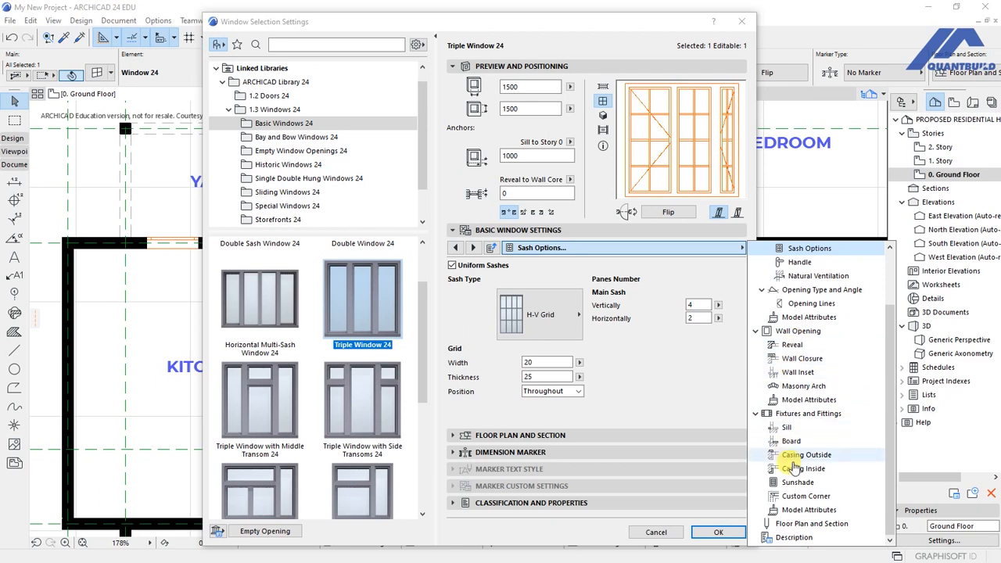
pyautogui.moveTo(789, 427)
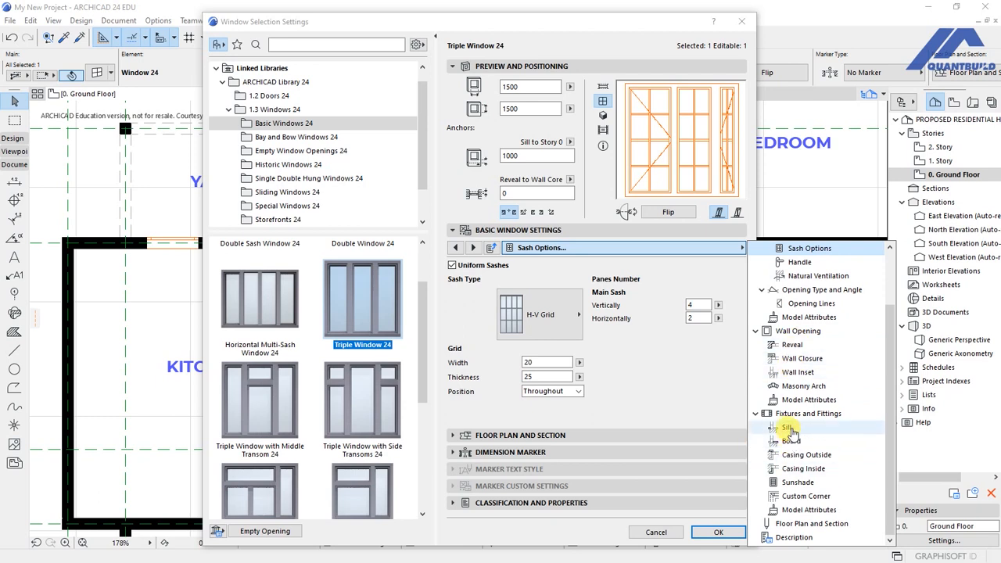
# - Review and keep the sill and board settings enabled on the Triple Window 24
pyautogui.click(787, 427)
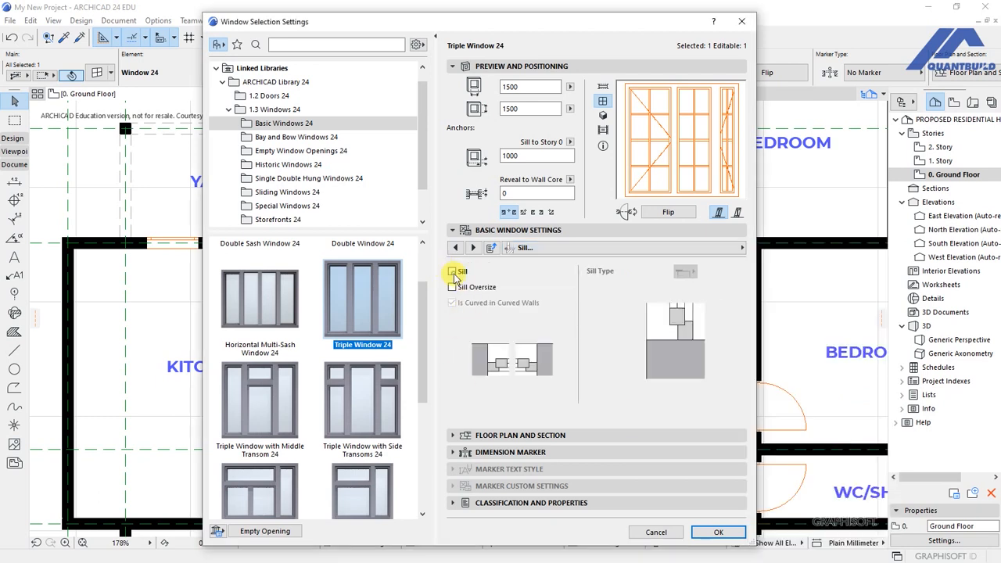
pyautogui.click(452, 271)
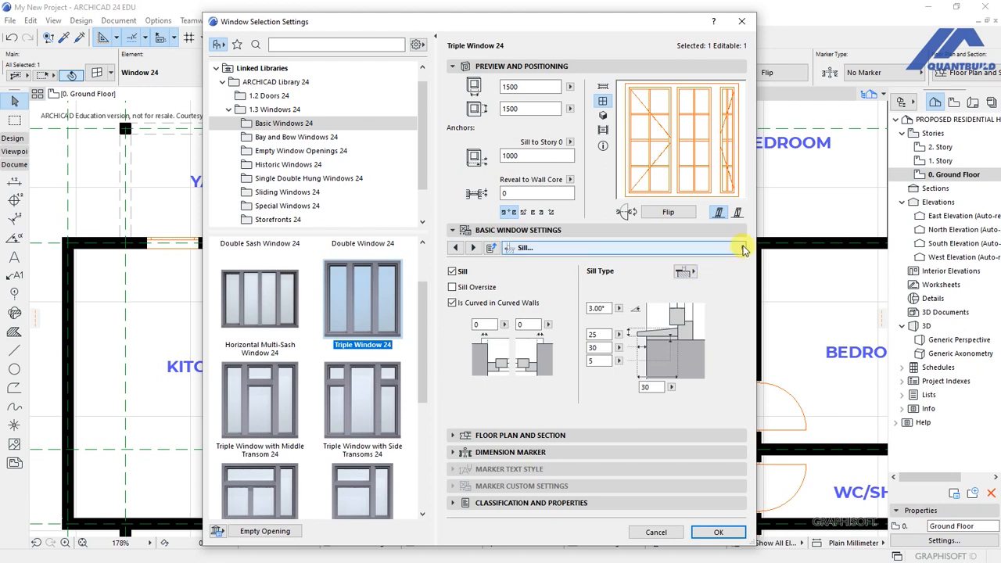
pyautogui.click(740, 247)
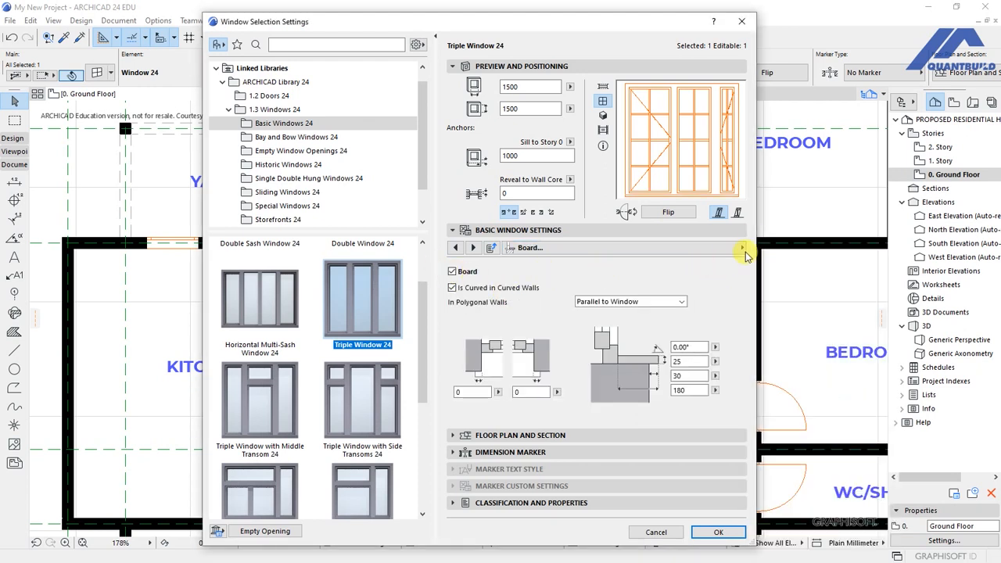
# - Turn on a simple Outside Casing for the triple window
pyautogui.click(742, 248)
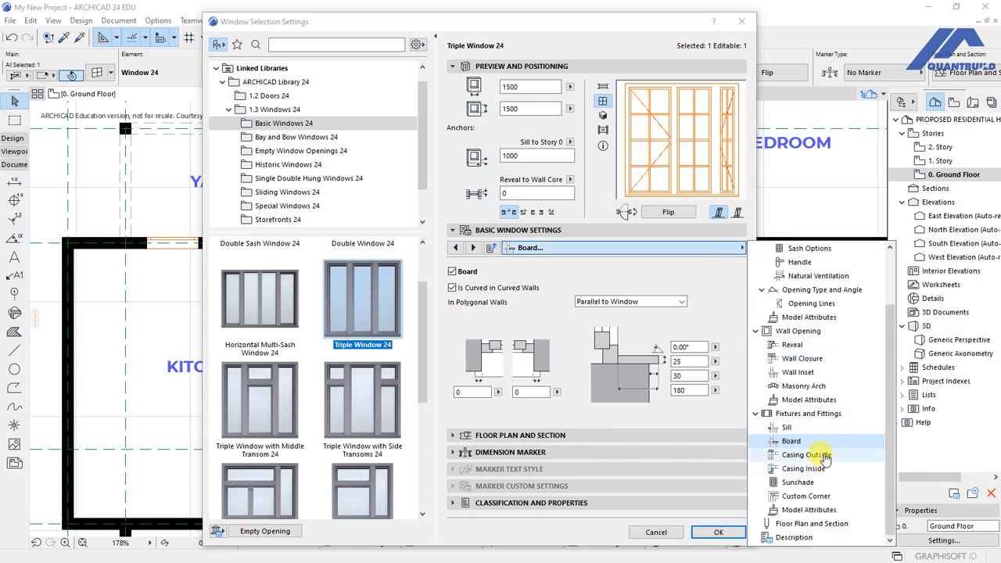
pyautogui.click(805, 454)
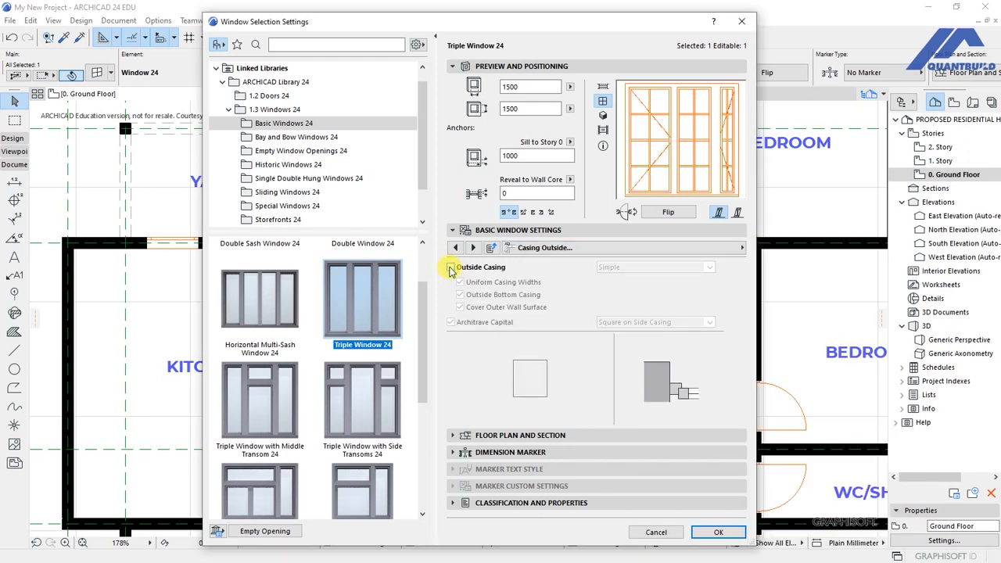
pyautogui.click(451, 267)
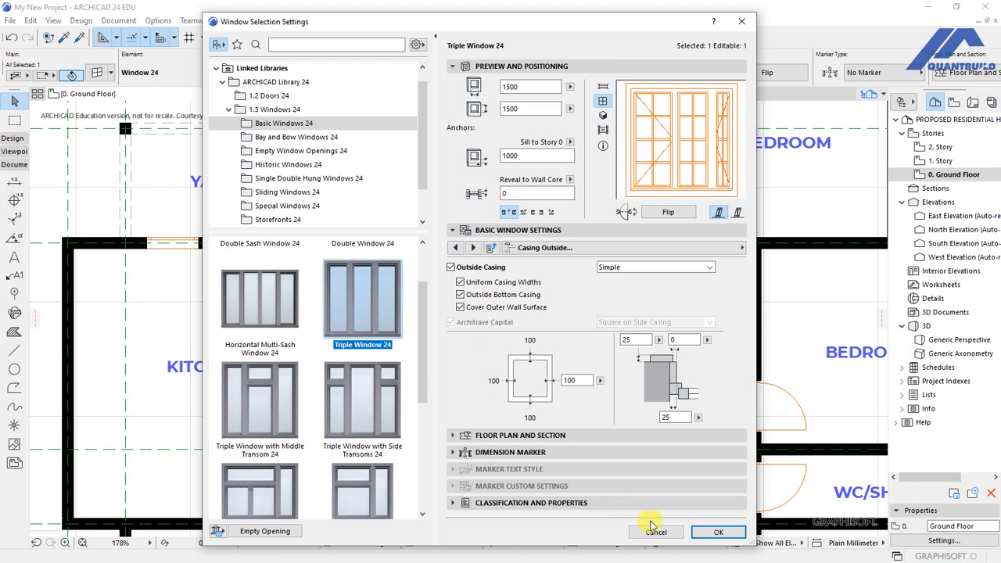
# - Size the triple window 1800 × 1200 with 900 sill and 50 reveal, then confirm
pyautogui.click(719, 532)
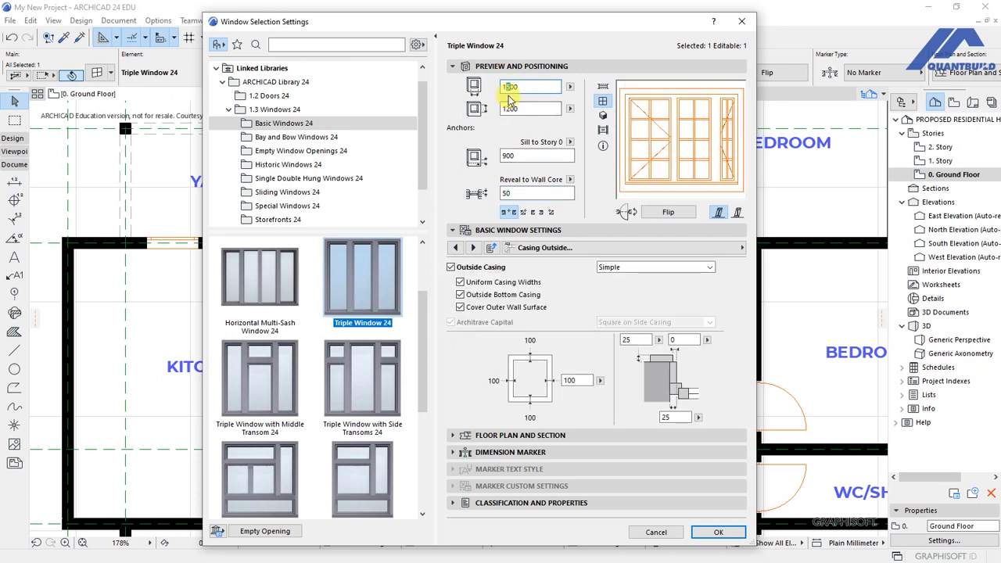
pyautogui.click(530, 86)
pyautogui.write('1800')
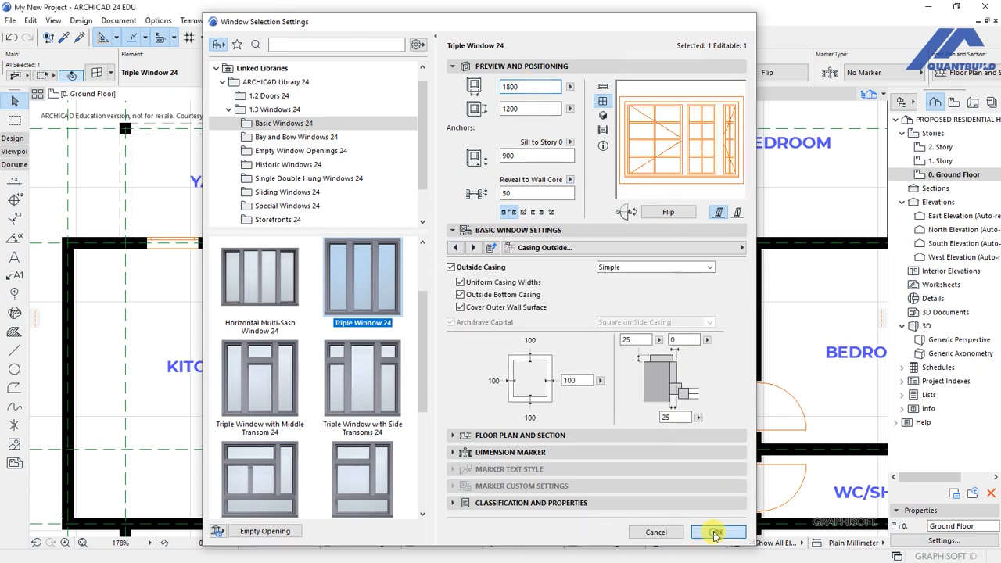
pyautogui.click(718, 531)
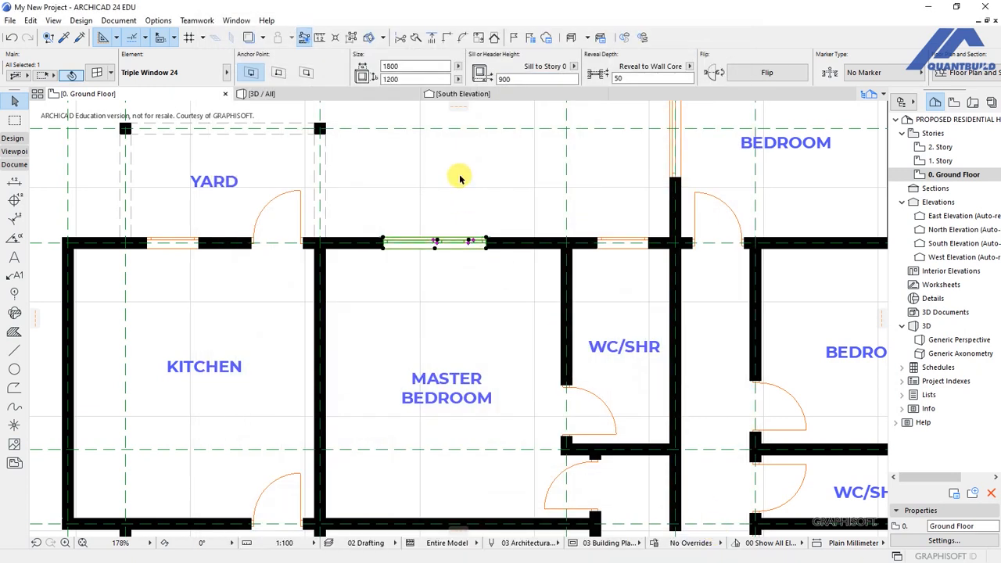
pyautogui.moveTo(346, 130)
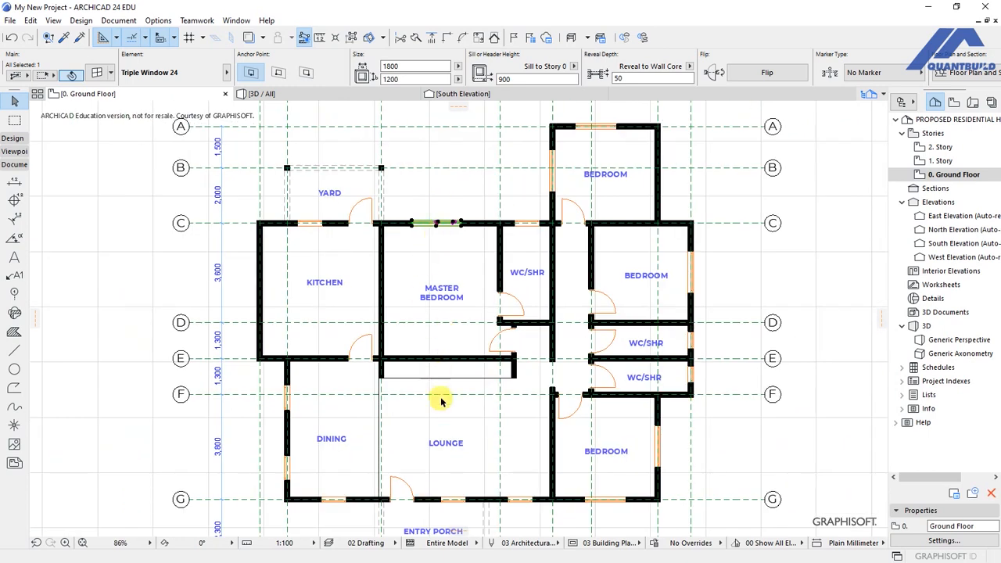
# - Zoom out to view the whole ground-floor plan
pyautogui.scroll(3)
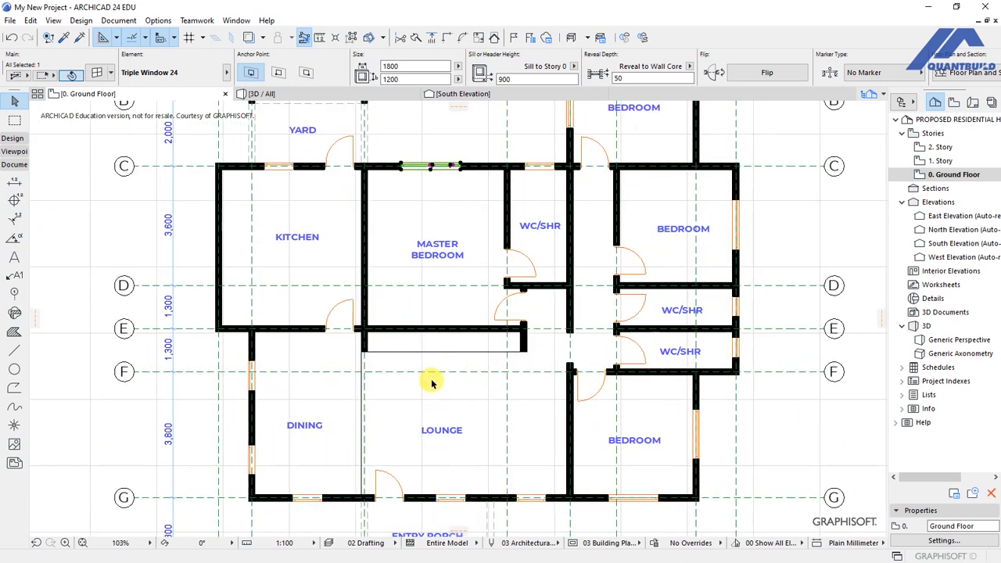
pyautogui.moveTo(437, 386)
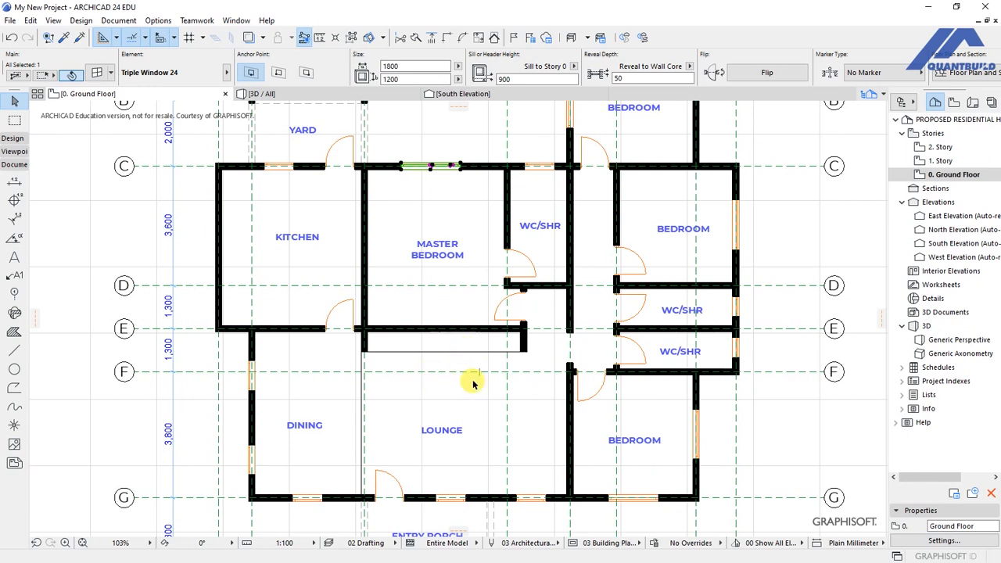
pyautogui.moveTo(450, 329)
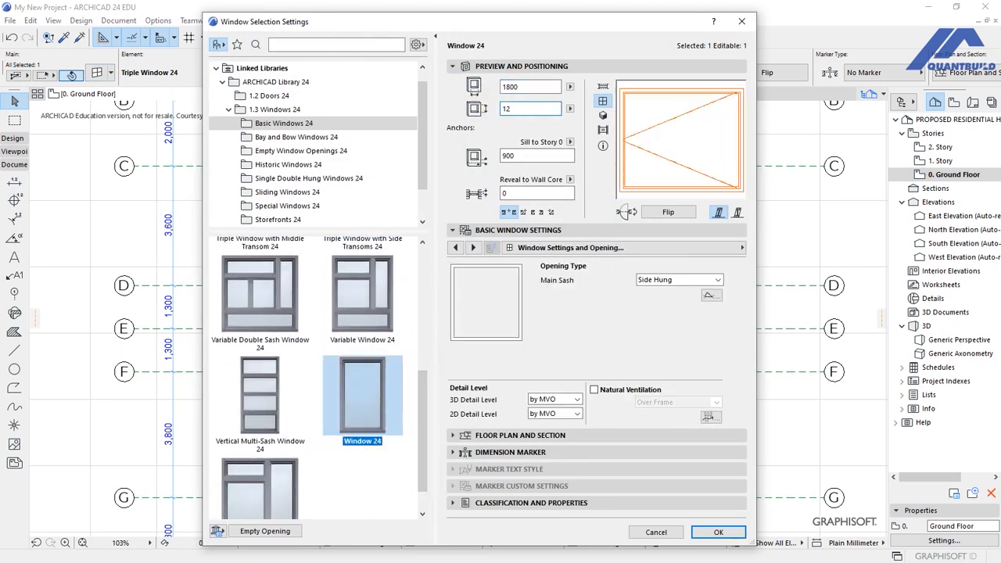
# - Give the single window 1200 height, 50 reveal and an H-V Grid sash, then apply
pyautogui.write('1200')
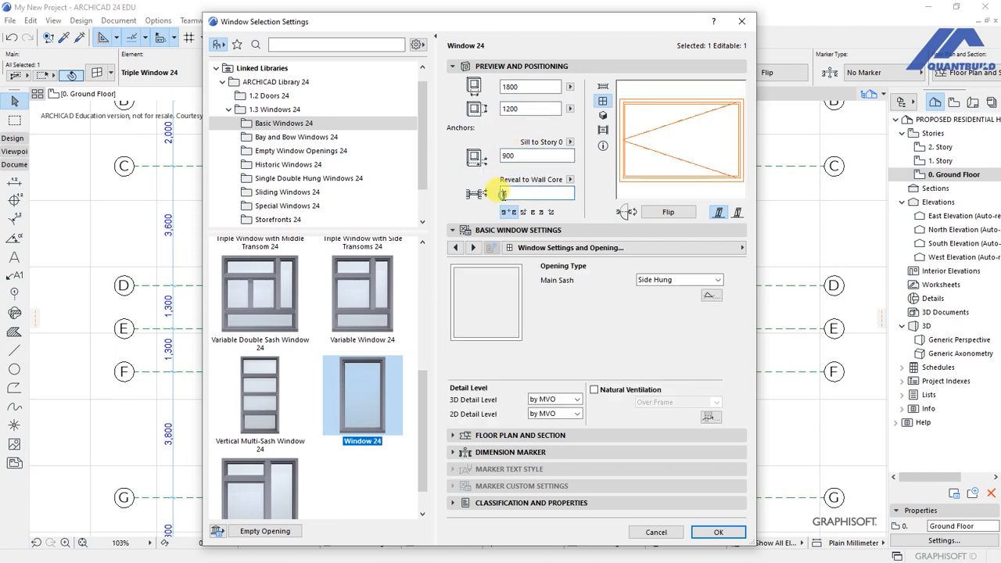
pyautogui.click(679, 279)
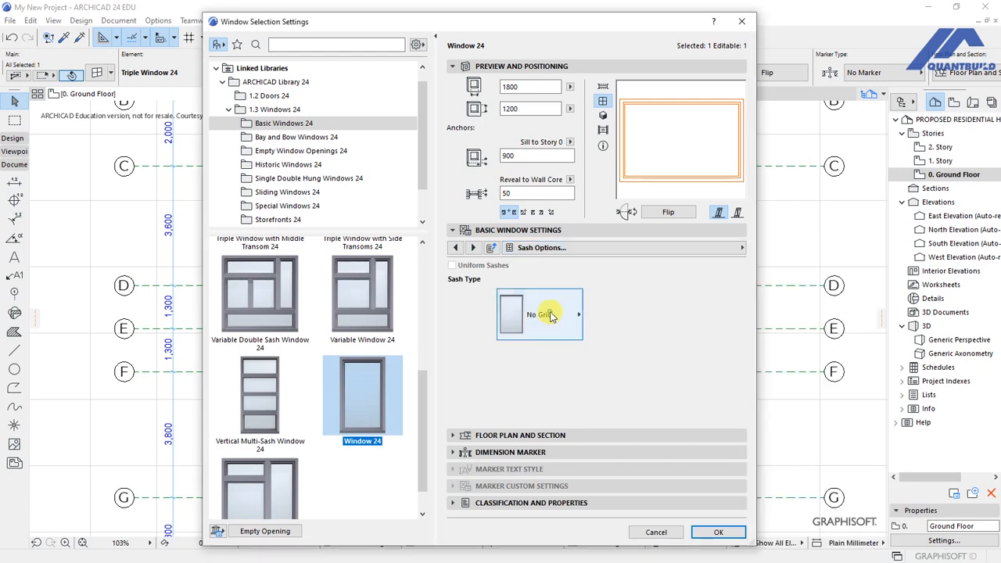
pyautogui.click(551, 314)
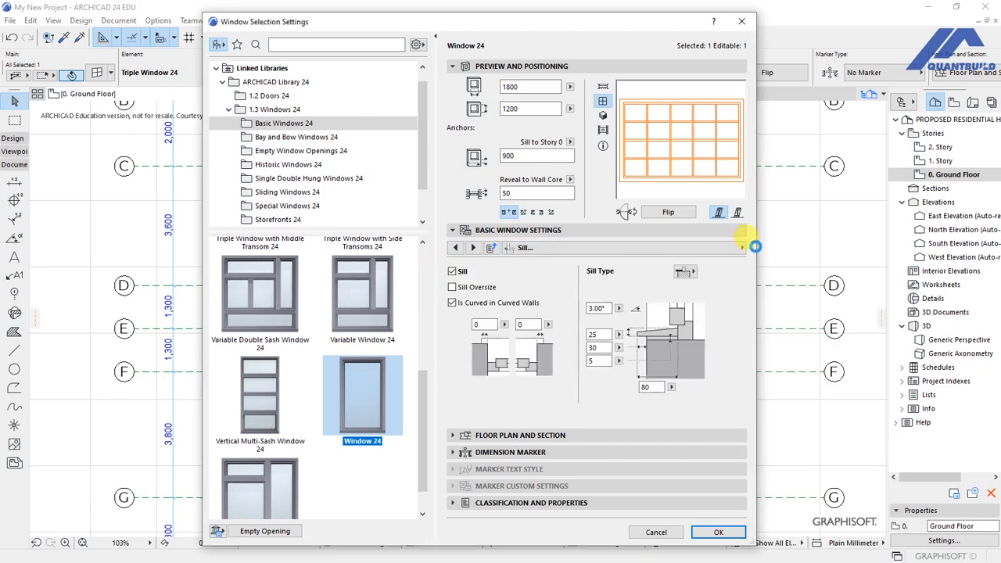
pyautogui.click(742, 248)
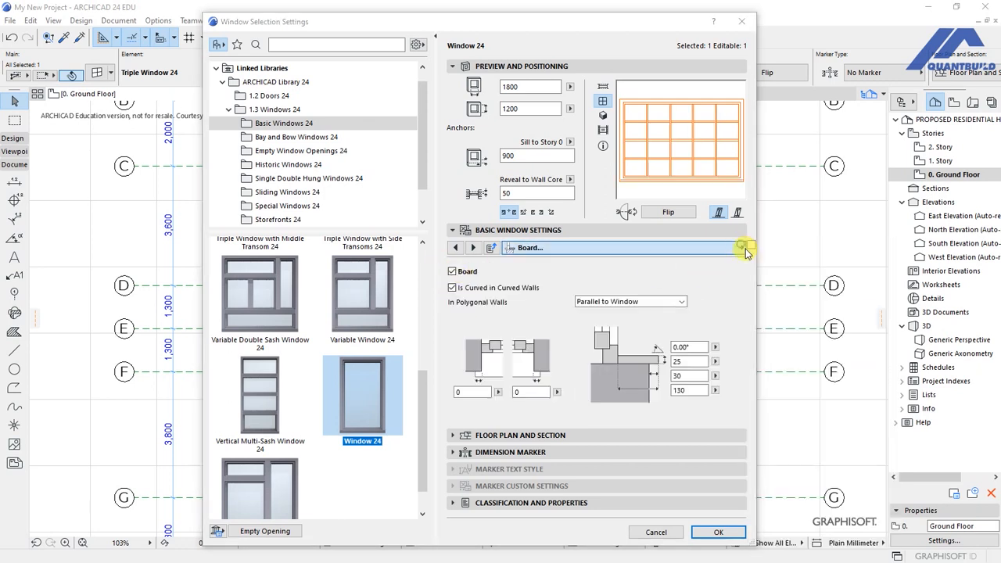
pyautogui.click(717, 532)
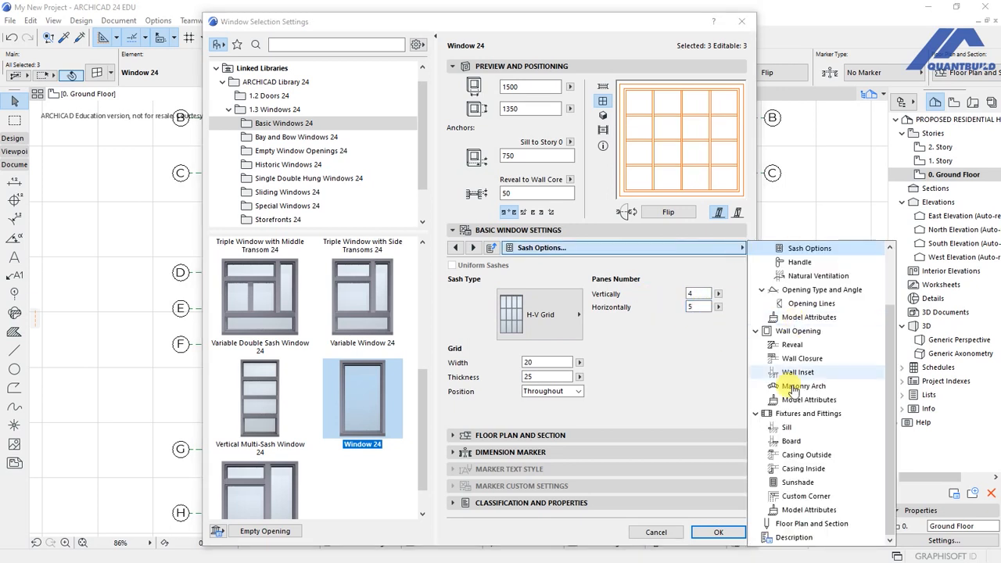
# - Review sill, board and outside casing pages, then apply them to the three 1500×1350 windows
pyautogui.click(788, 427)
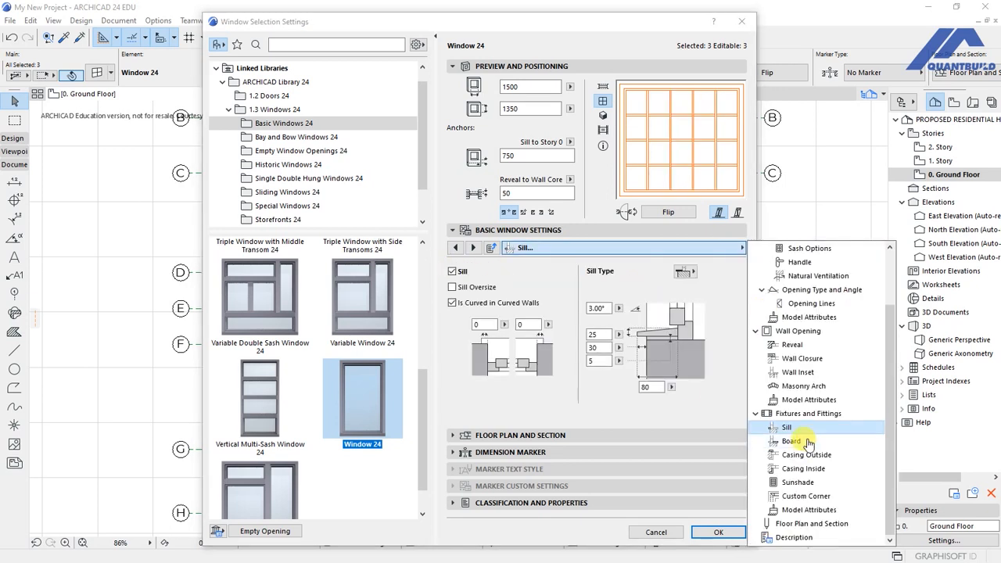
pyautogui.click(792, 441)
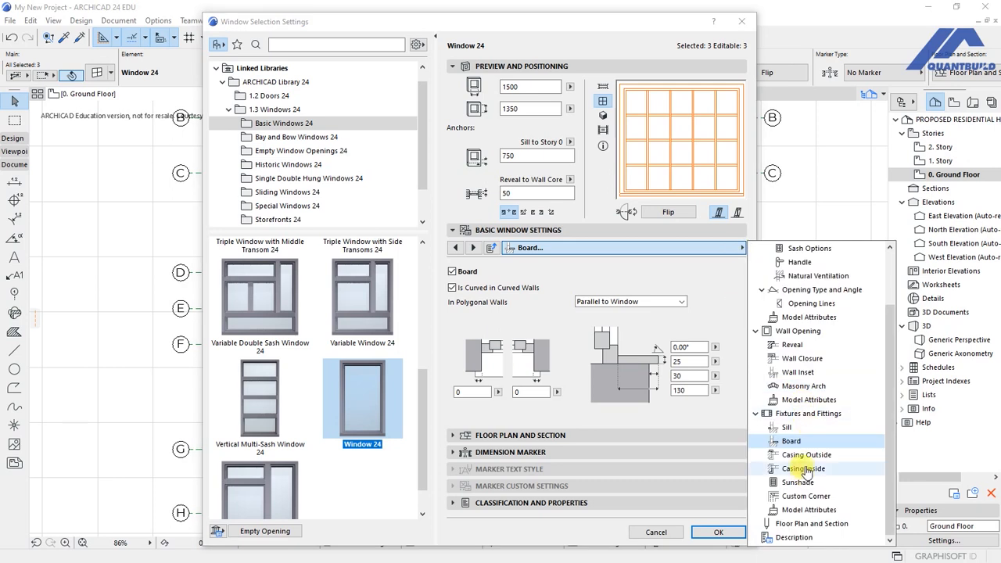
pyautogui.click(804, 454)
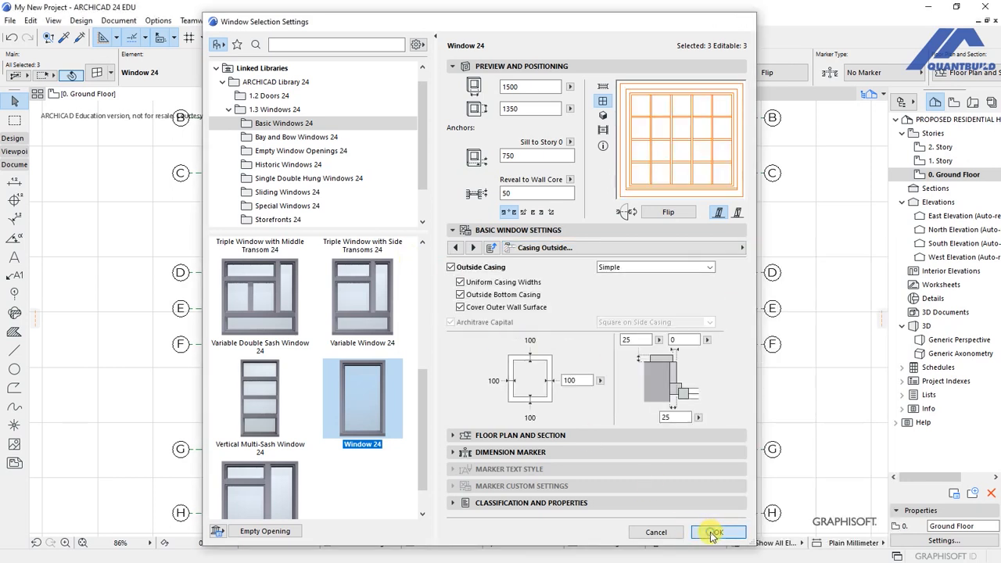
pyautogui.click(719, 532)
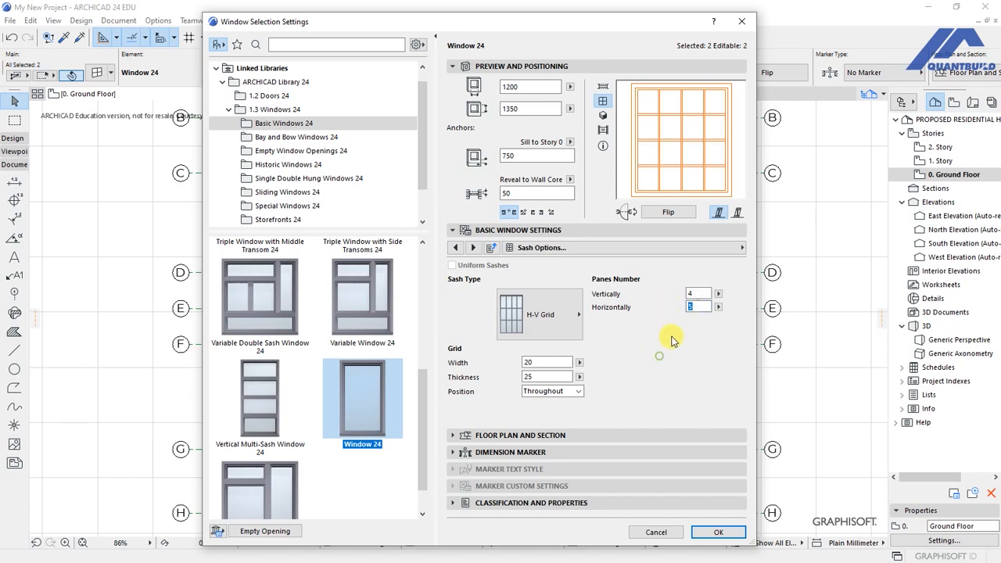
# - Step through the sill and fittings pages for the two 1200×1350 H-V grid windows
pyautogui.click(740, 248)
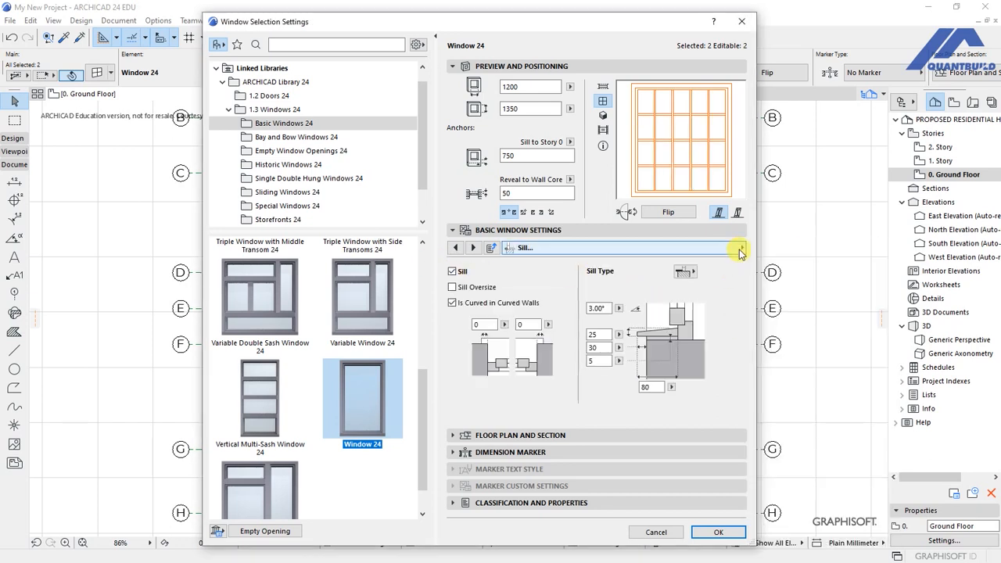
pyautogui.click(740, 248)
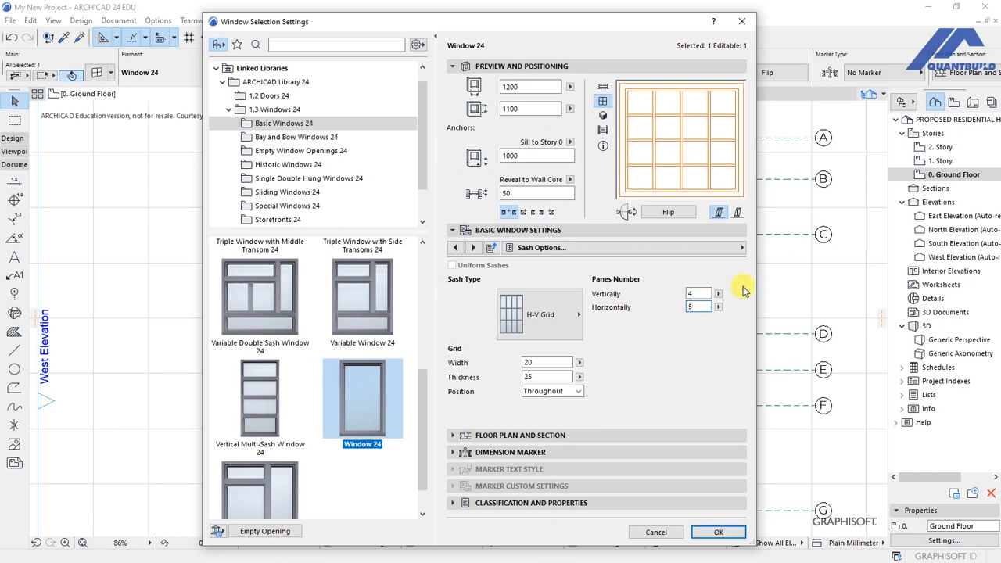
# - Turn on a simple outside casing for the 1200×1100 kitchen window and apply the settings
pyautogui.click(473, 247)
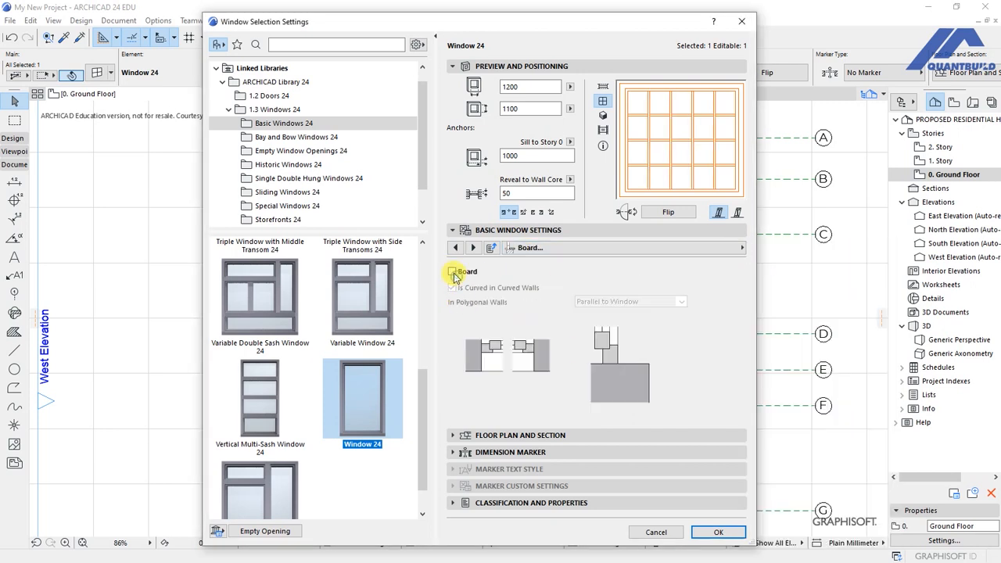
pyautogui.click(473, 247)
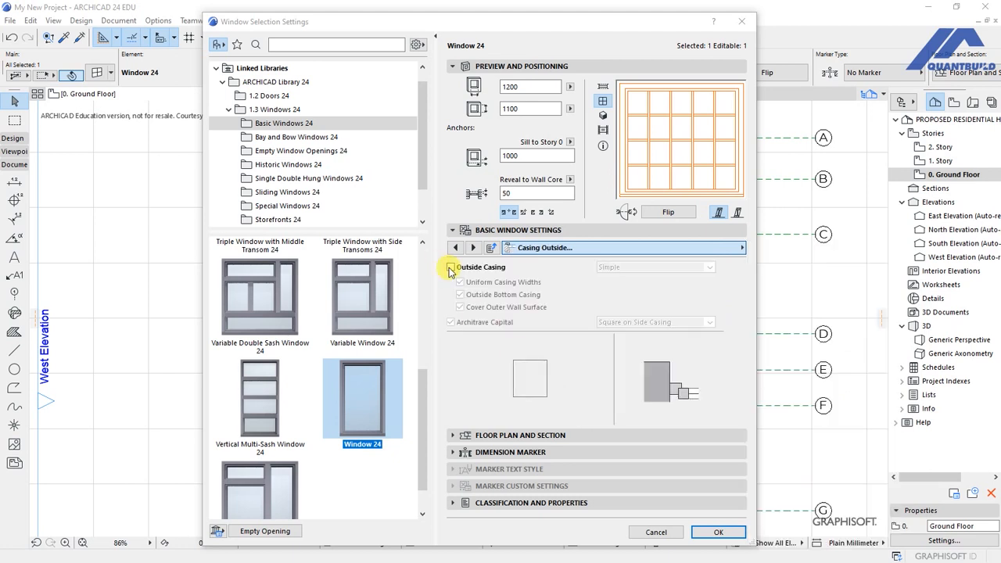
pyautogui.click(450, 267)
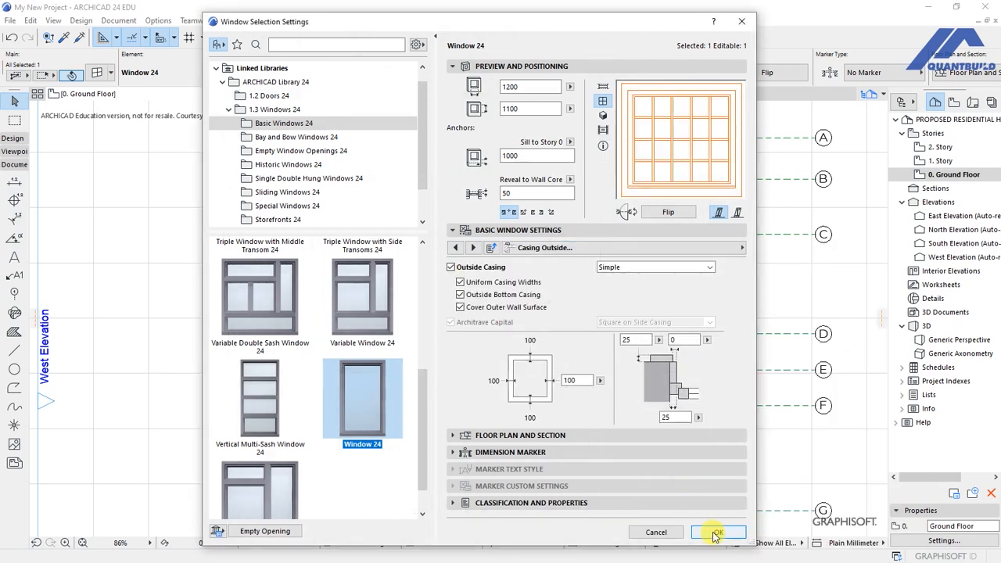
pyautogui.click(719, 532)
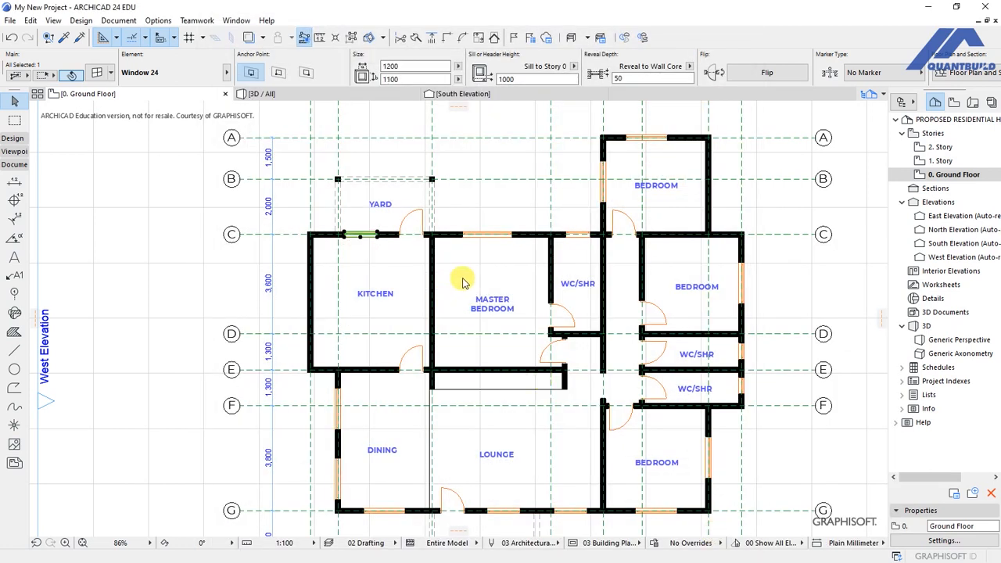